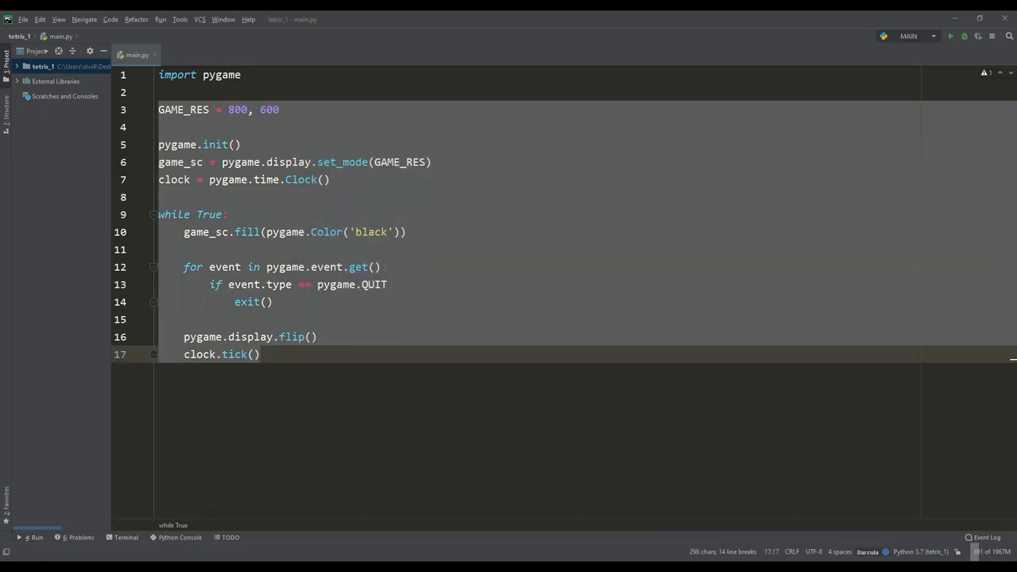
Define a 10×20 grid of TILE-sized cells at 60 FPS and build the grid rectangles
type("W, H = 10, 20")
type("TILE = 45")
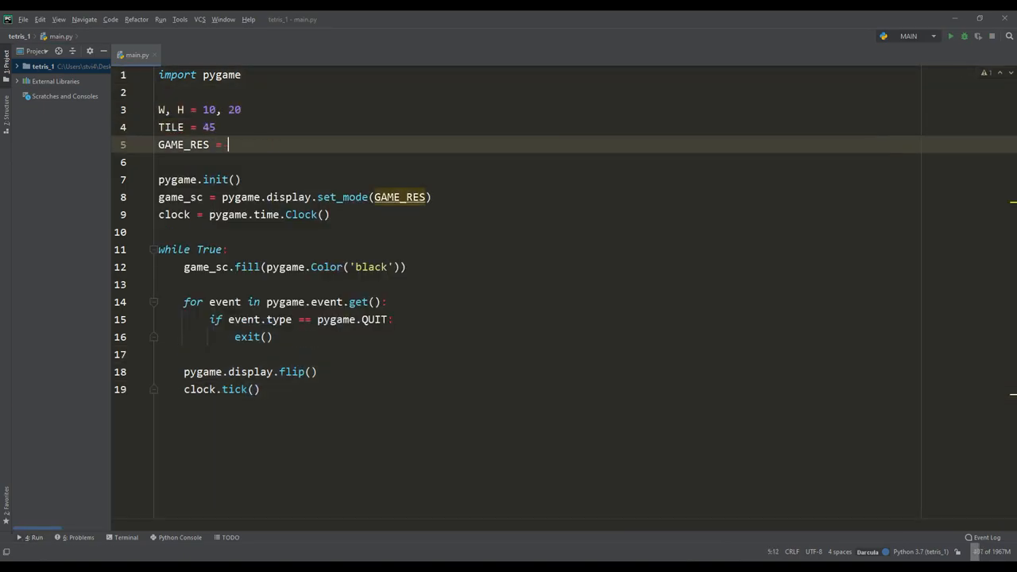
type("W * TILE, H * TILE")
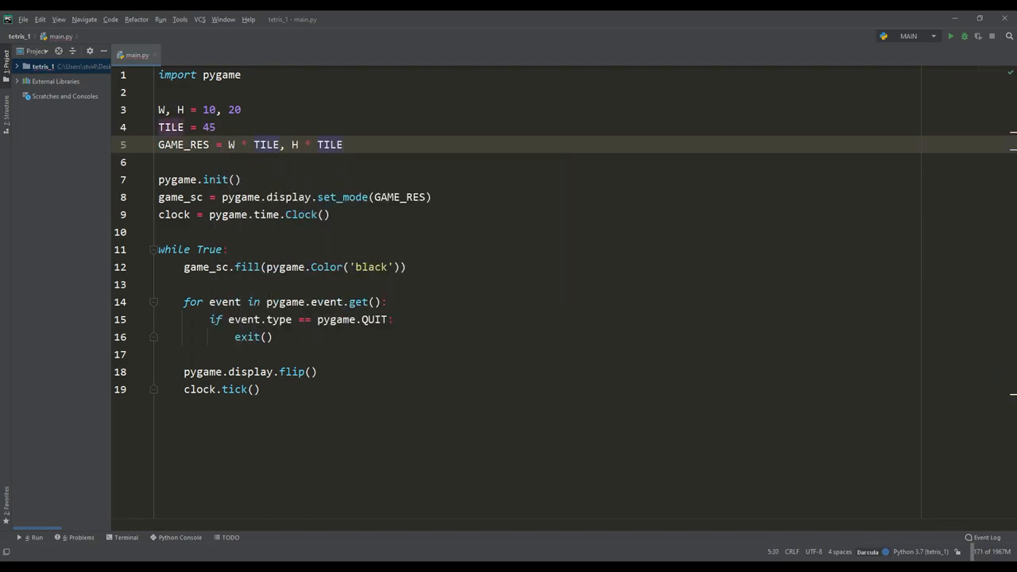
type("F")
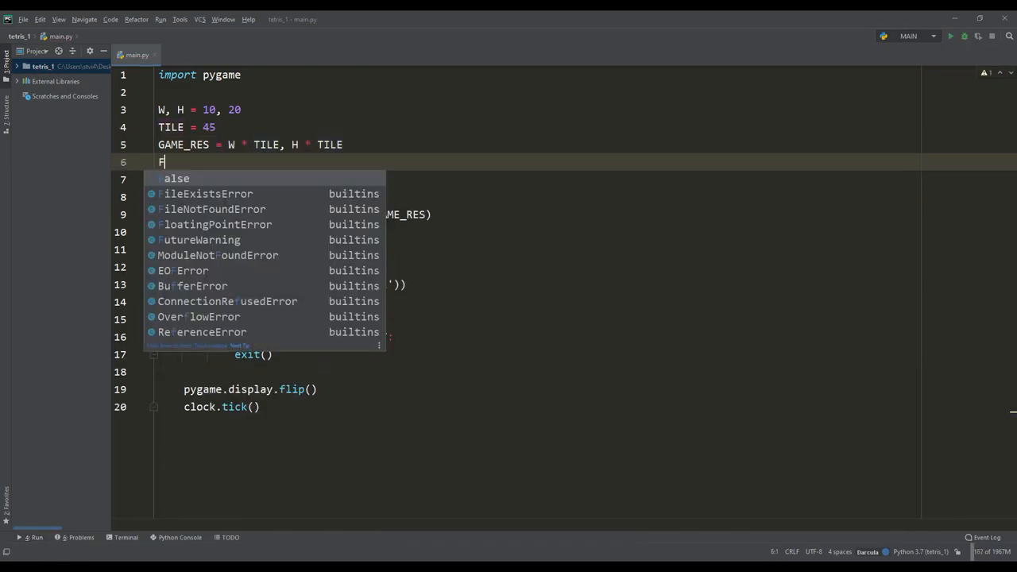
type("PS = 60")
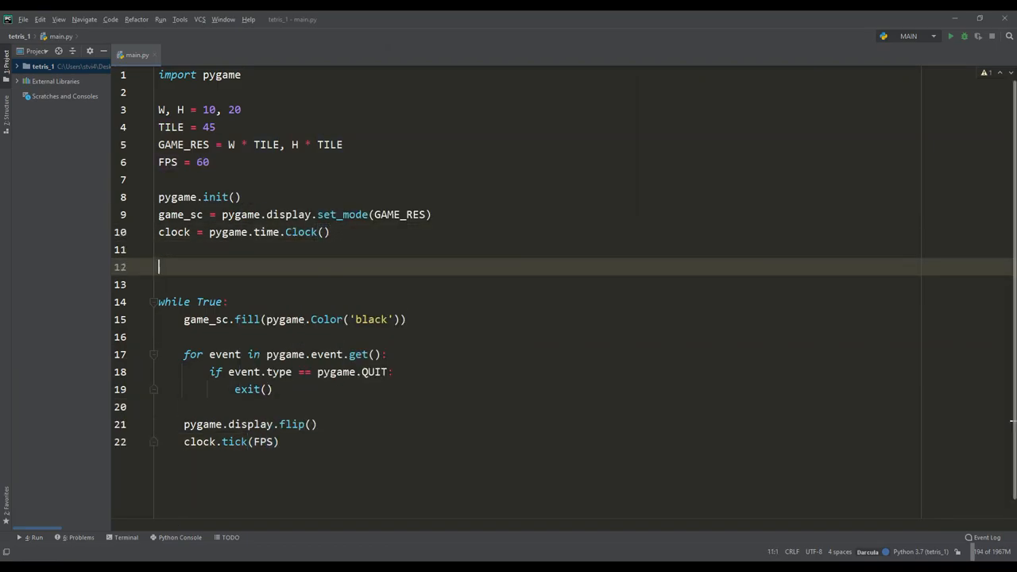
type("grid = [pygame.Rect(x)]")
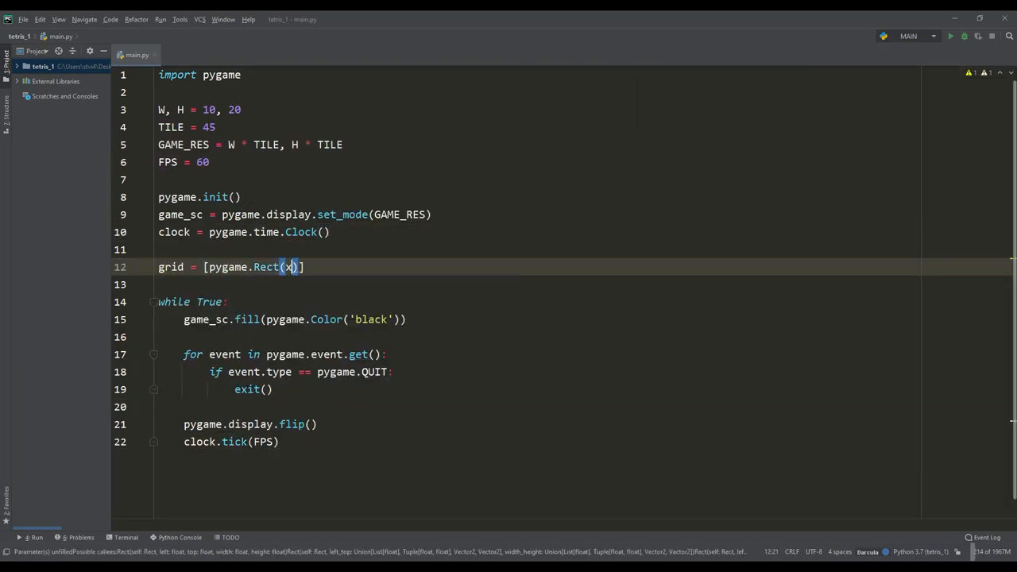
type("* TILE, y * TILE, TILE, TILE")
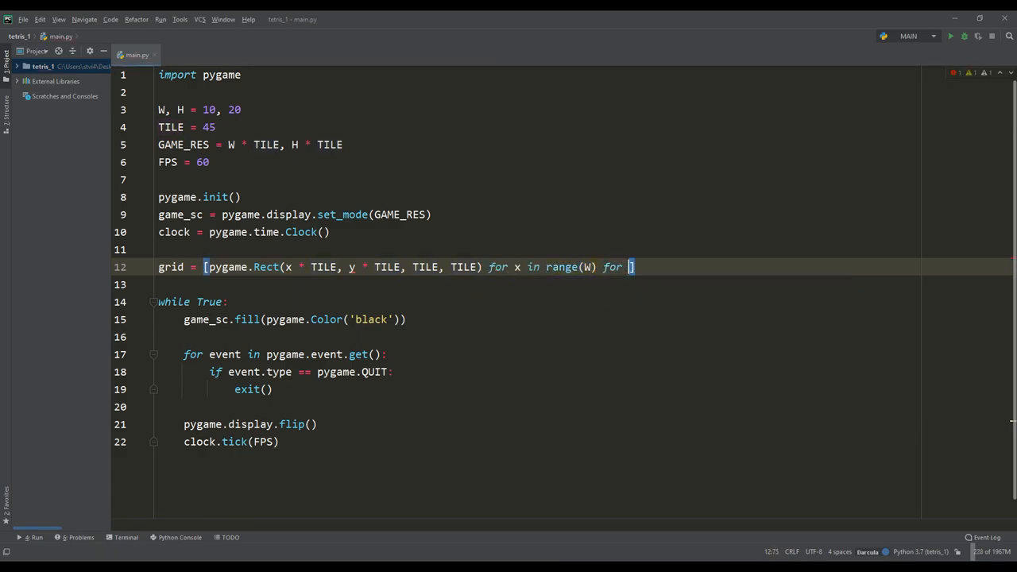
type("y in range(H")
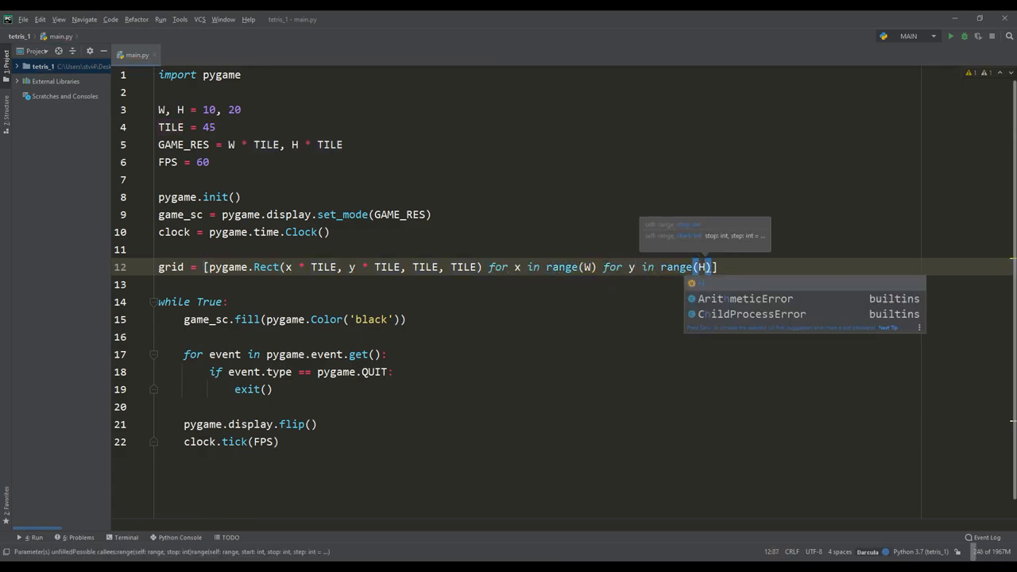
Draw the grid lines in dark gray (40, 40, 40) each frame and run the game
type("# draw grid")
type("[pygame.draw.rect(")
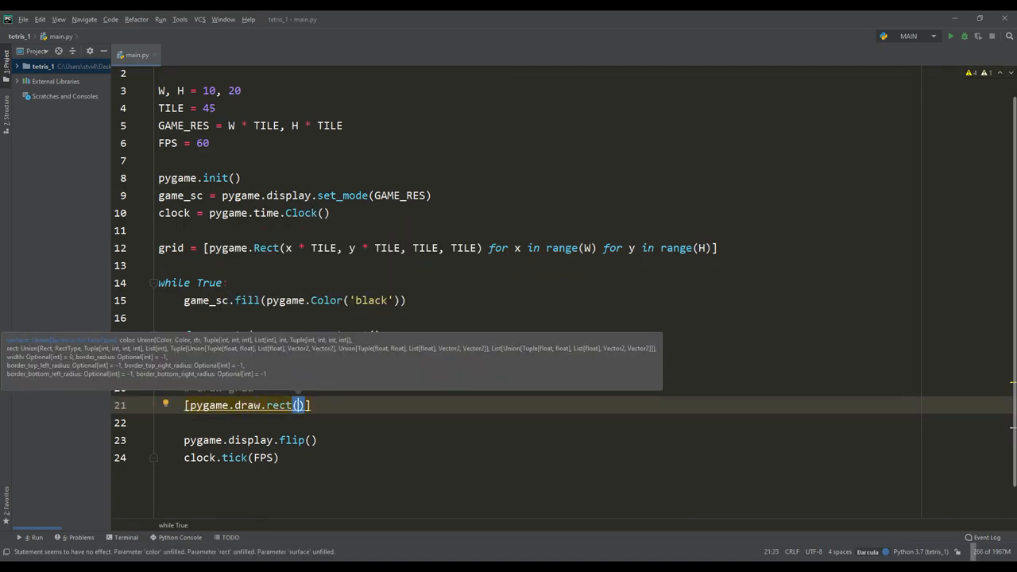
type("game_sc, (40, 40, 40), i_rect, 1) for i_rect")
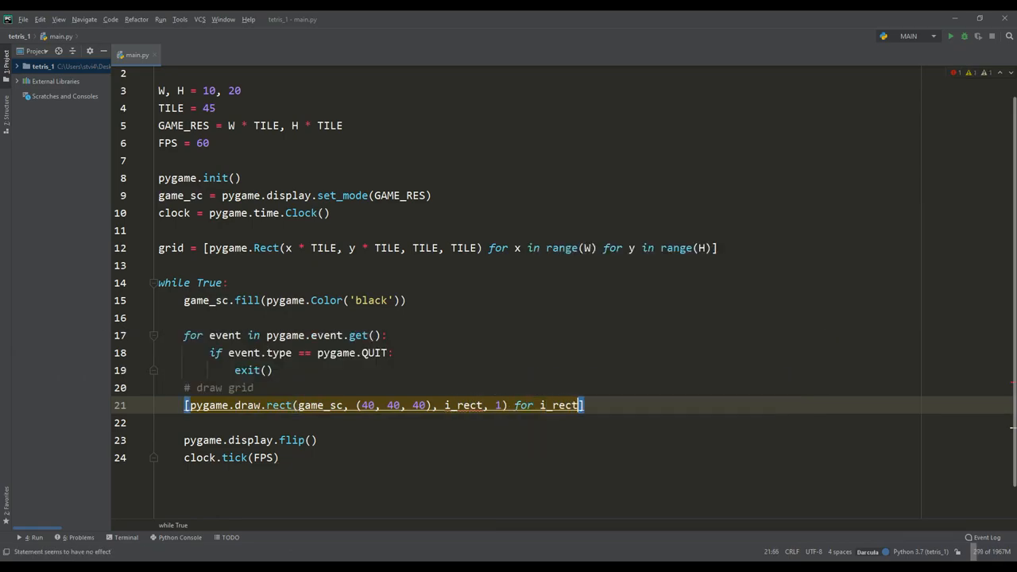
left_click(950, 36)
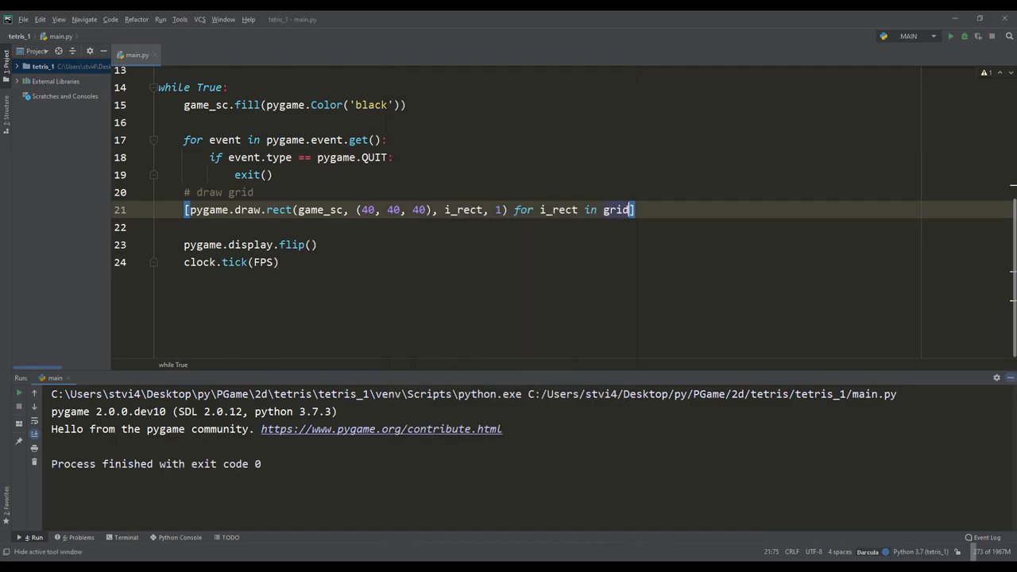
Hide the run output and define the seven tetromino shapes as lists of block rectangles
left_click(951, 36)
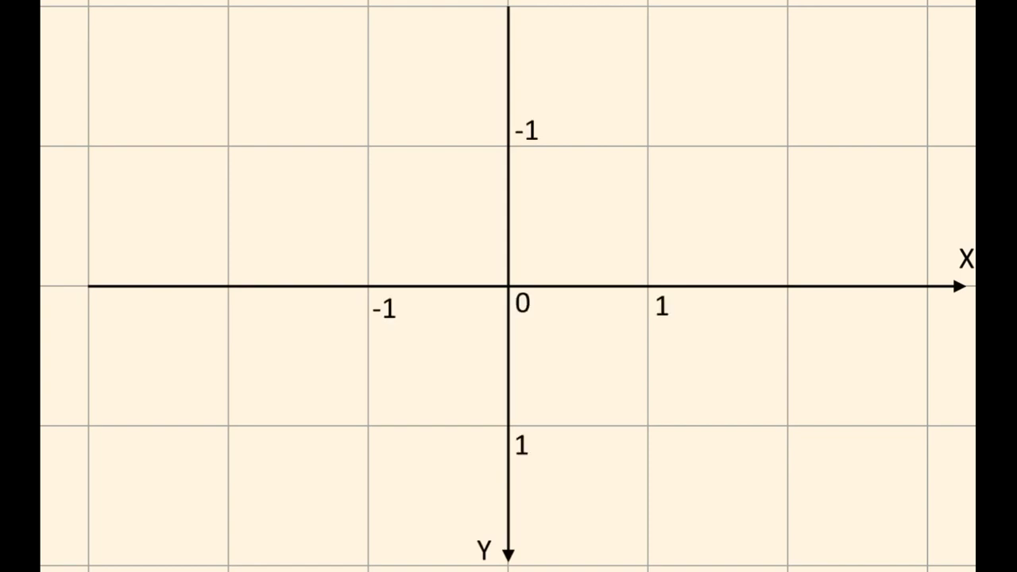
left_click(368, 147)
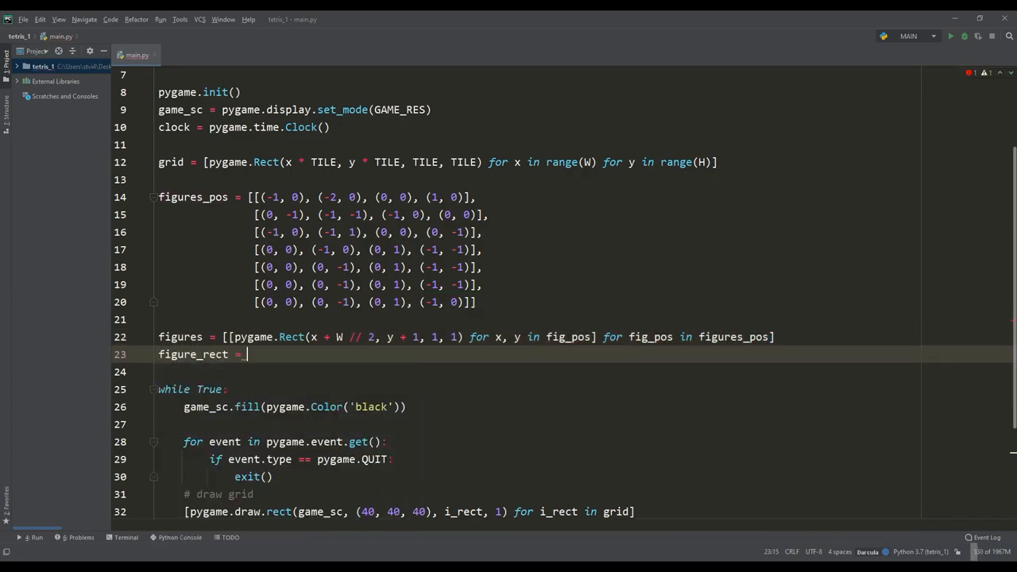
Create a TILE - 2 figure_rect and draw figures[0] block by block in white
type("pygame.Rect(0, 0, TILE - 2, TILE - 2")
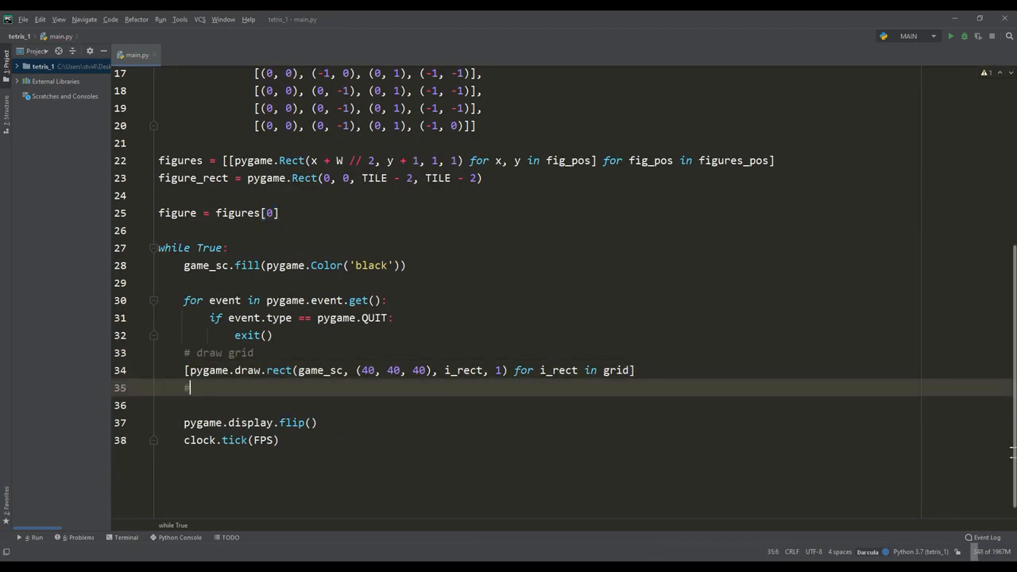
type("# draw figure")
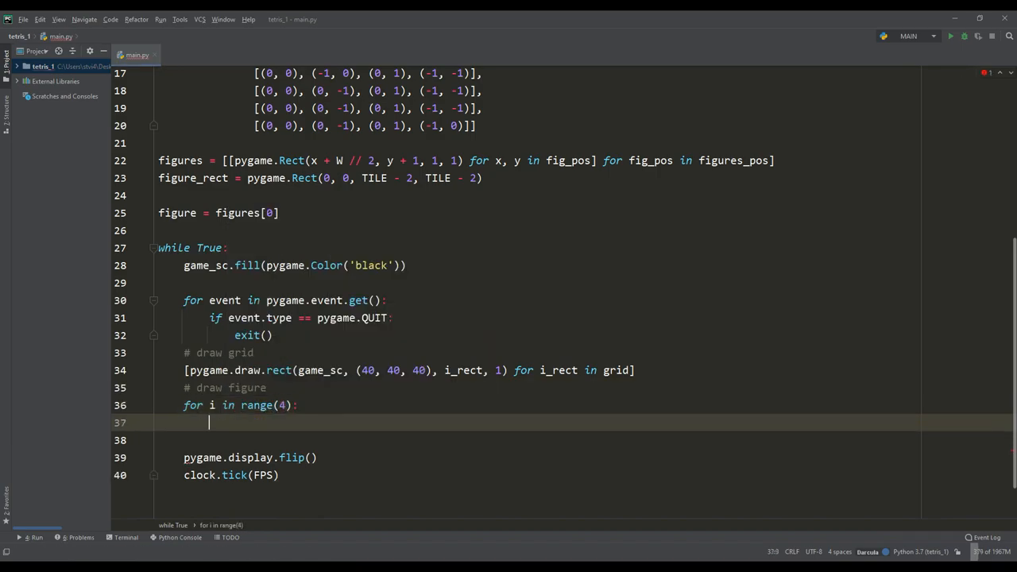
type("figure_rect.x = figure[i")
type("figure_rect.y = figure")
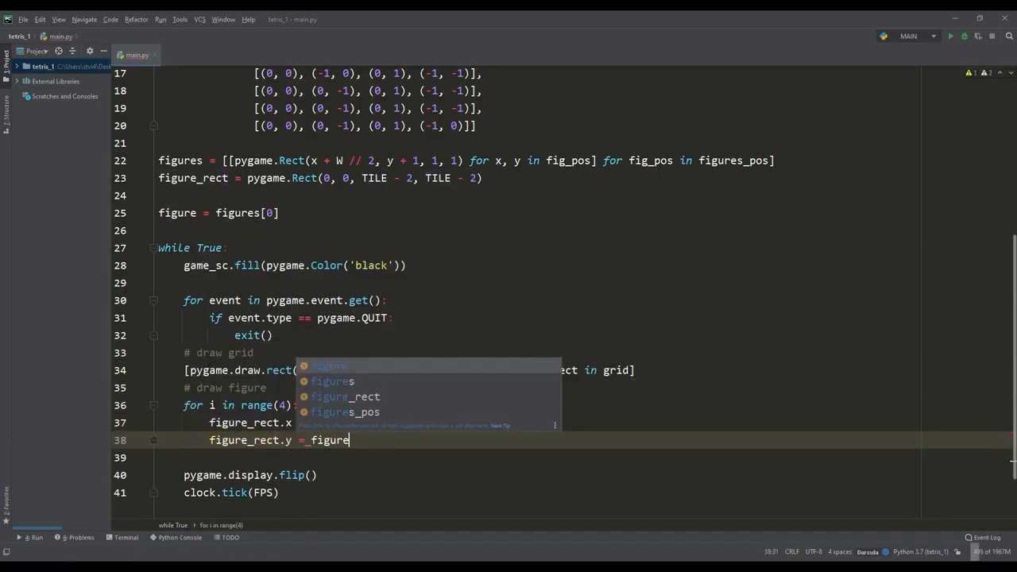
type("pygame.draw.")
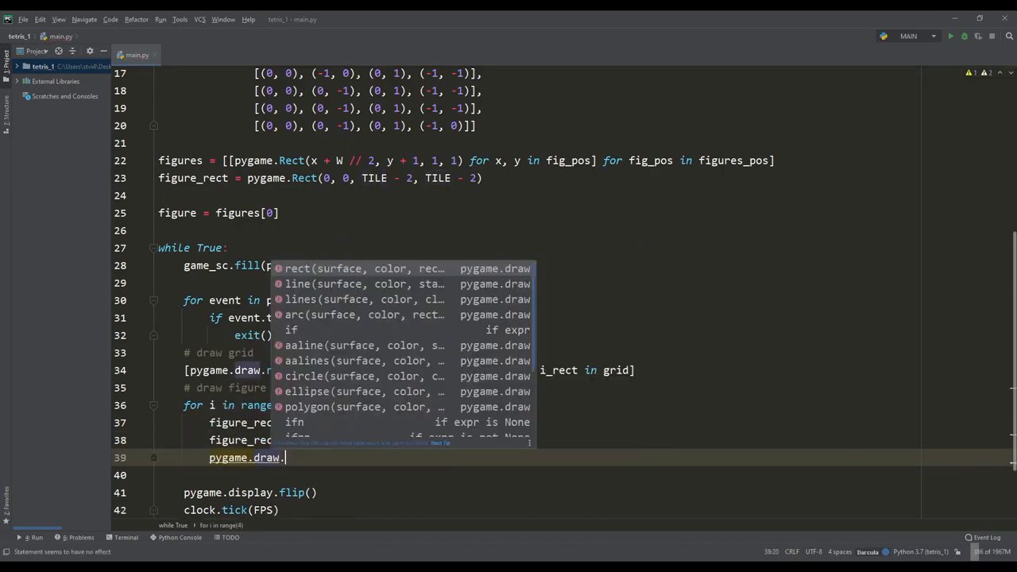
type("rect(game_sc, pygame.Color('white'), figure_rect")
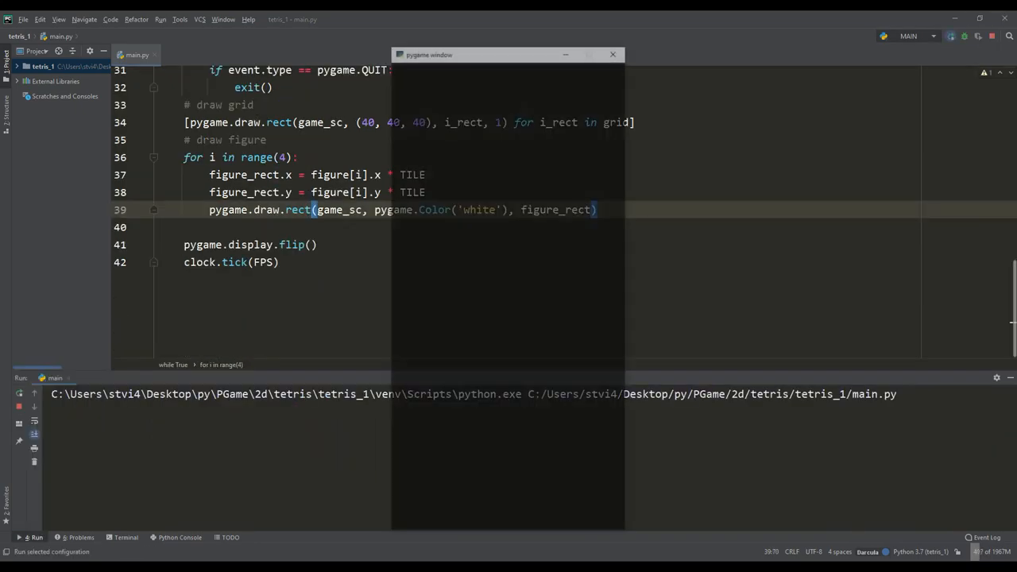
Close the game window, add K_LEFT/K_RIGHT dx movement, select figures[3], and begin check_borders
left_click(612, 54)
type("def ch")
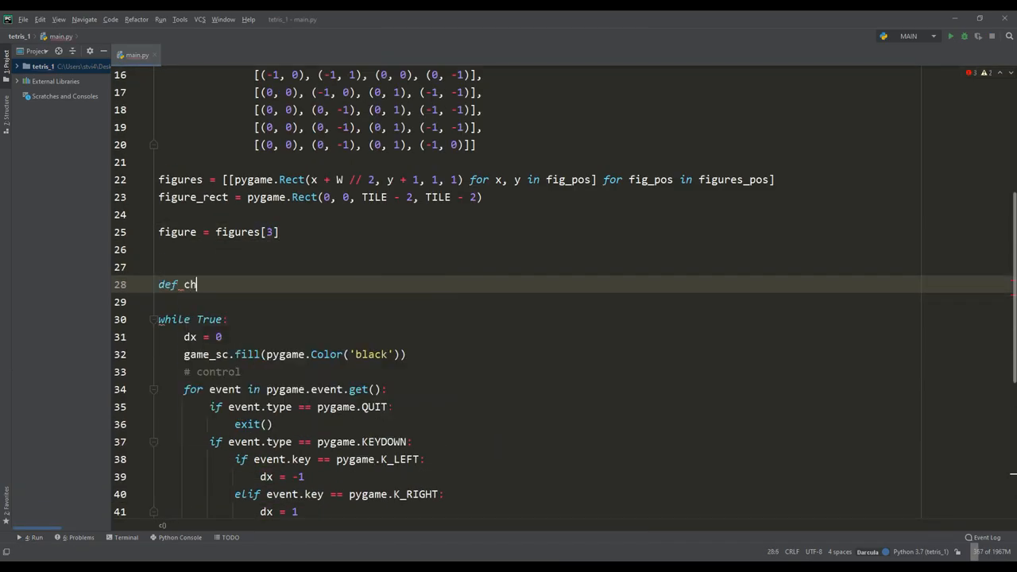
Write check_borders() and restore figure_old via deepcopy when a sideways move leaves the field
type("eck_borders():")
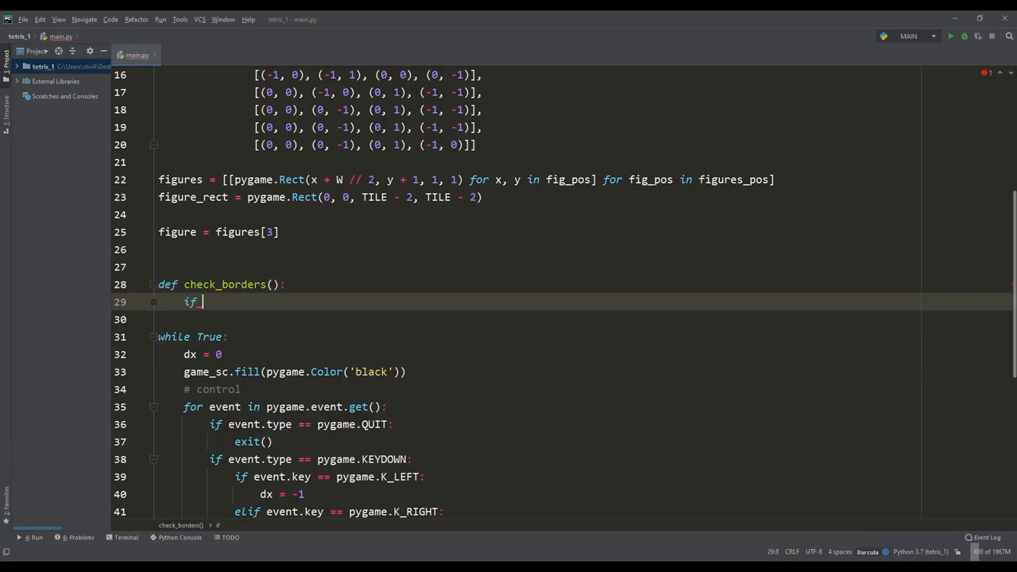
type("figure[i].x < 0 or figure[i].y > W - 1:")
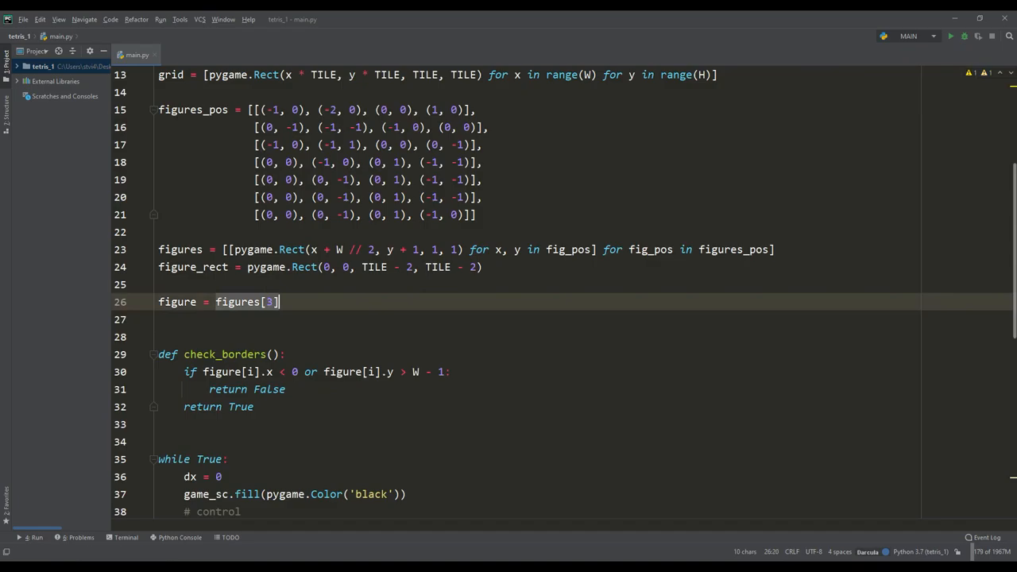
scroll("down", 3)
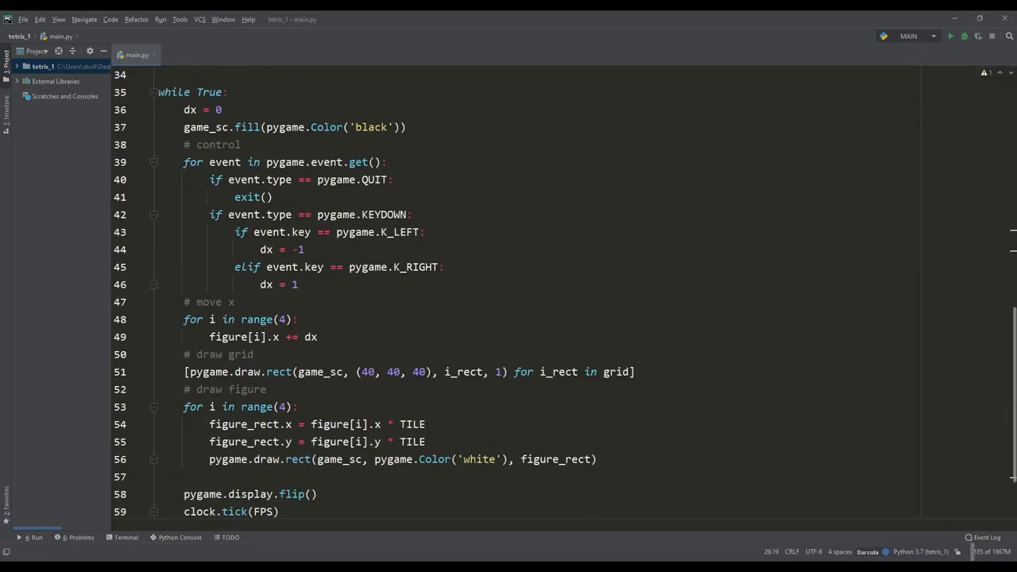
type("figure_old")
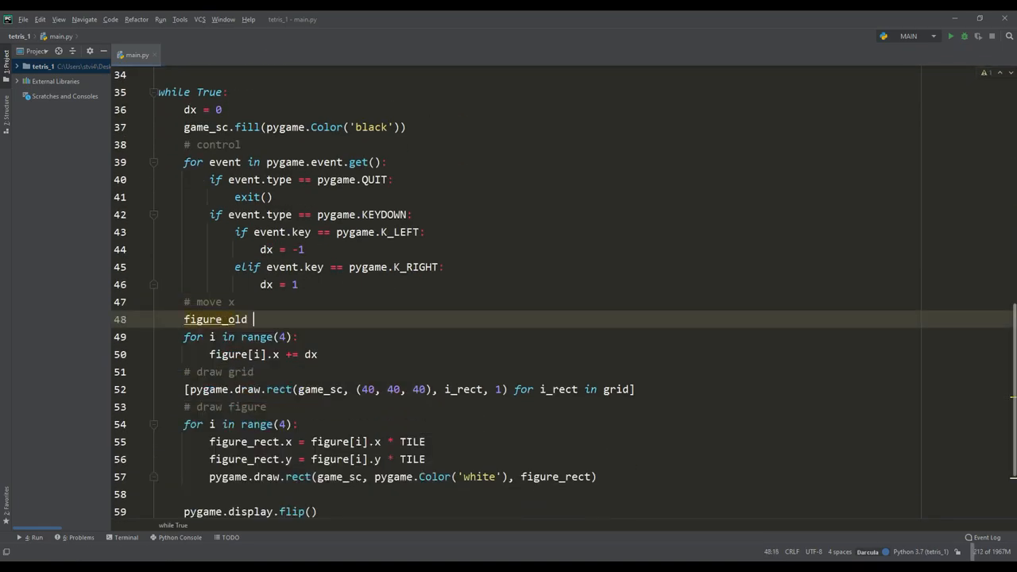
type("= deepcopy(figure)")
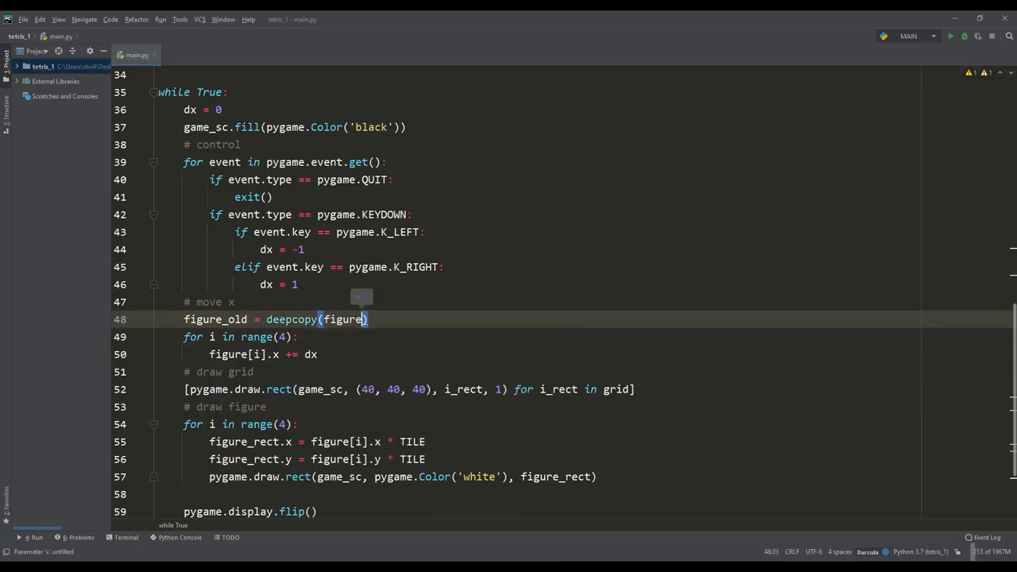
type("if not_check_borders():")
type("figure =")
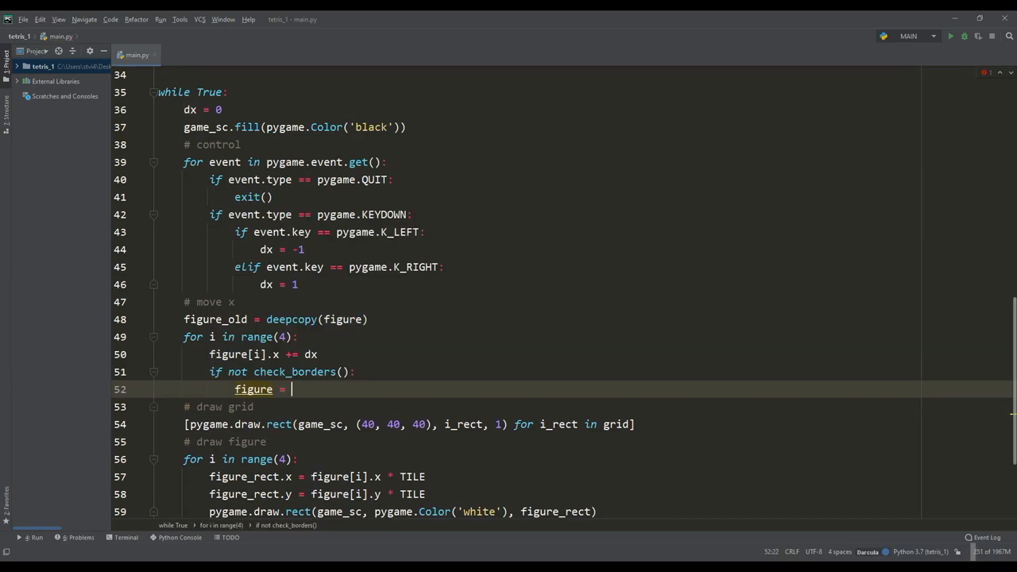
type("deepcopy(figure_old)")
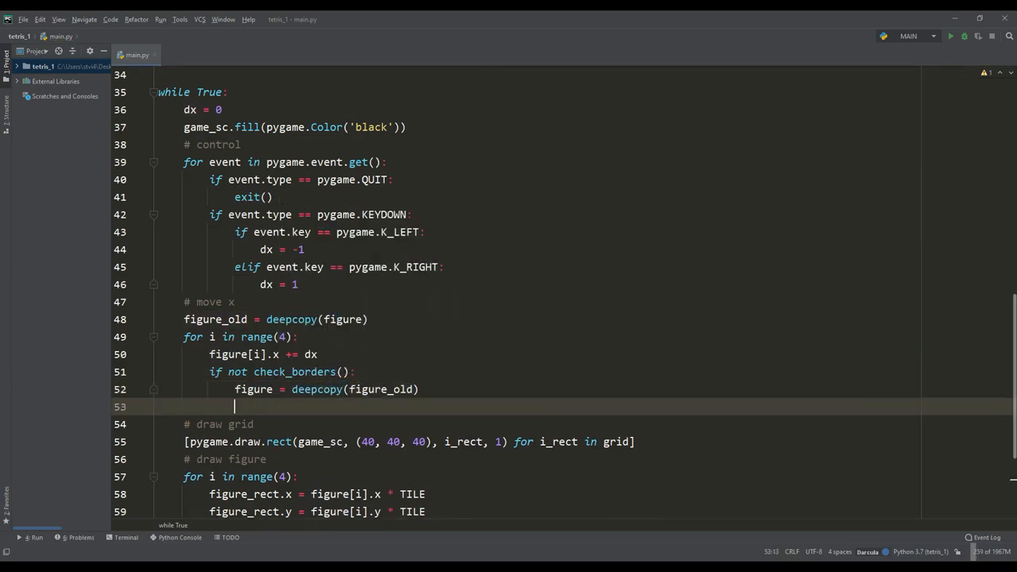
left_click(950, 36)
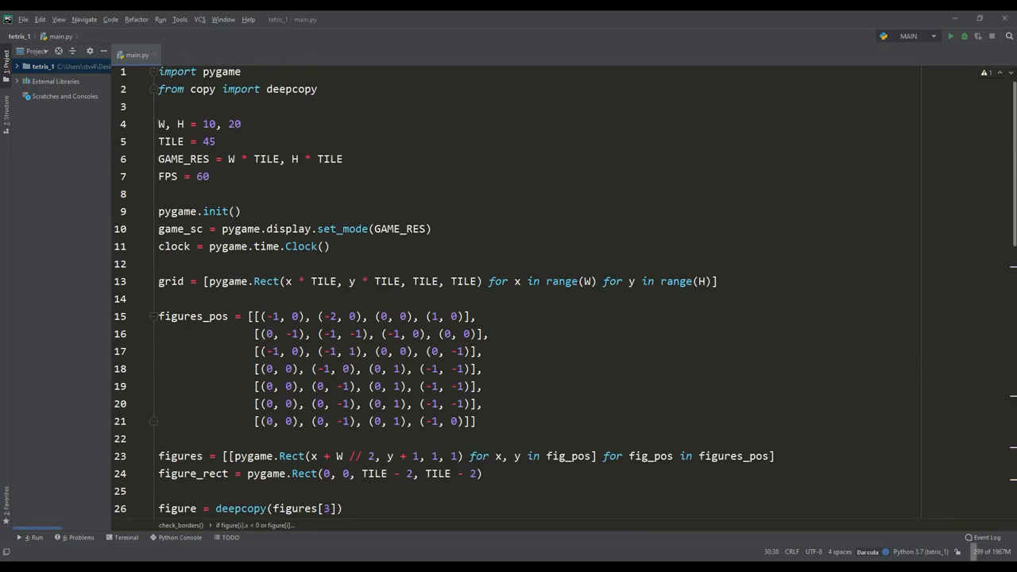
Add anim_count, anim_speed and anim_limit falling, with K_DOWN speedup and 2000 reset after landing
type("anim_count, an")
type("anim_limit =")
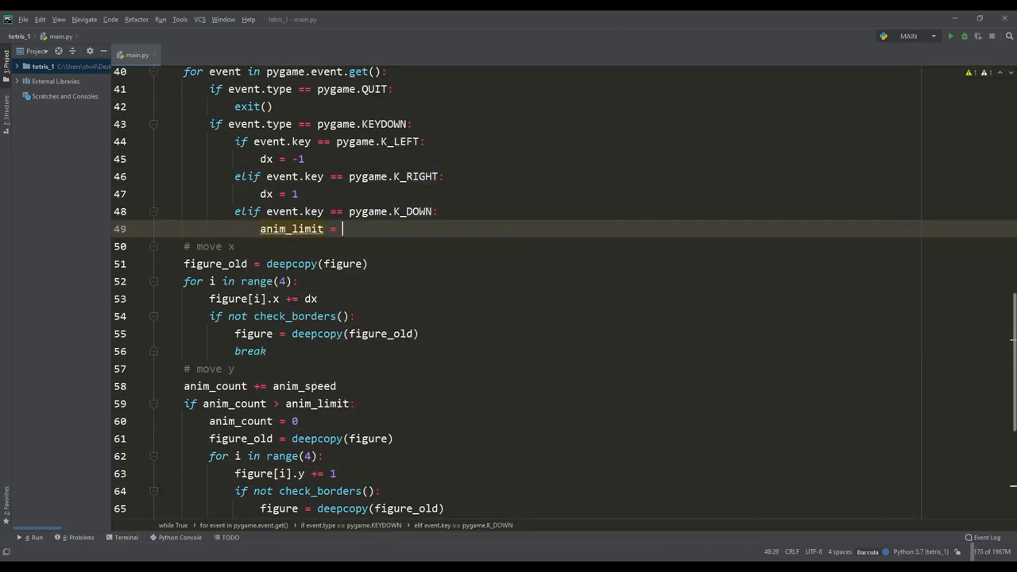
type("2000")
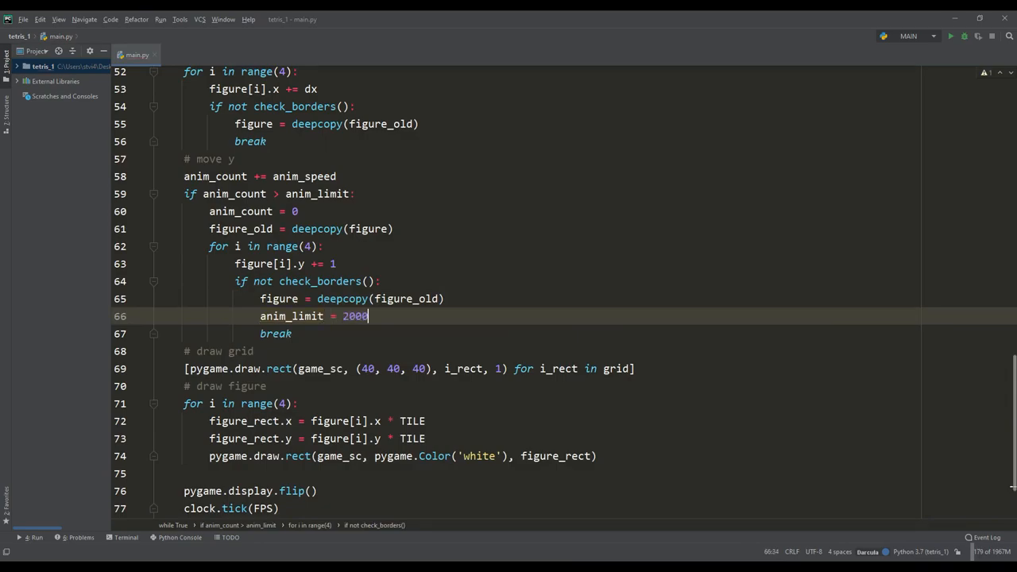
left_click(950, 37)
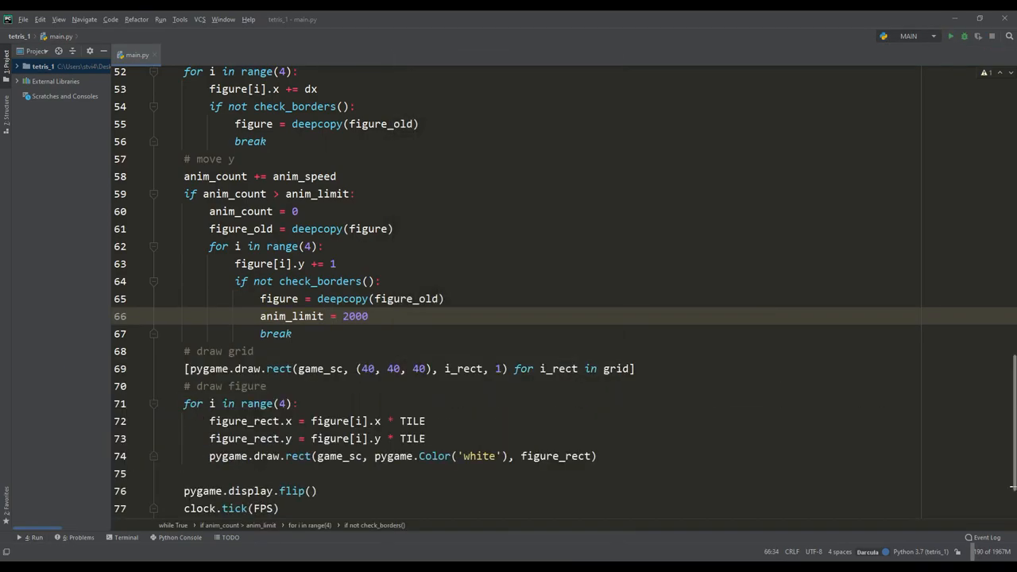
Import choice and spawn each new piece as a random choice from figures
type("fro")
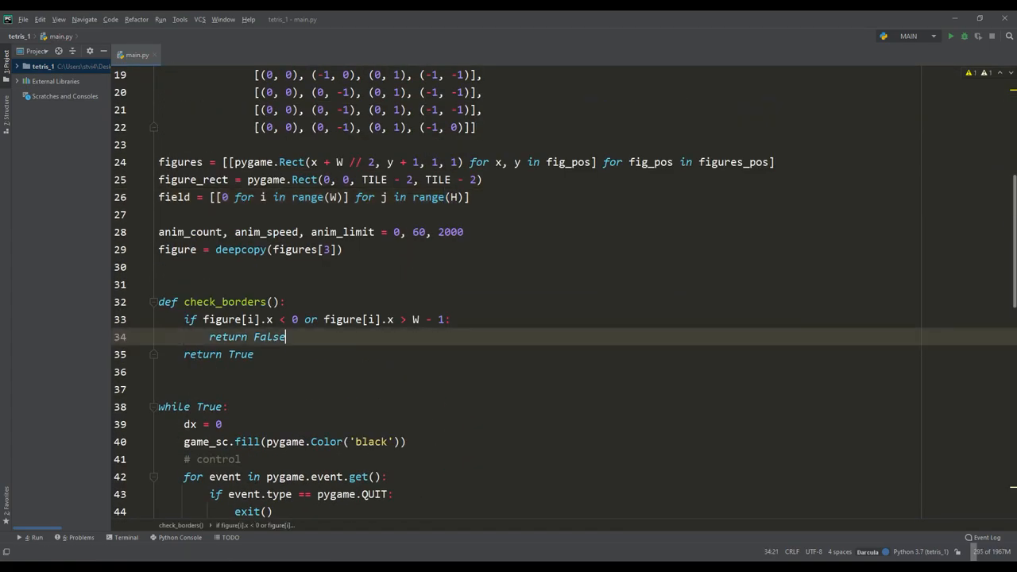
type("choice(")
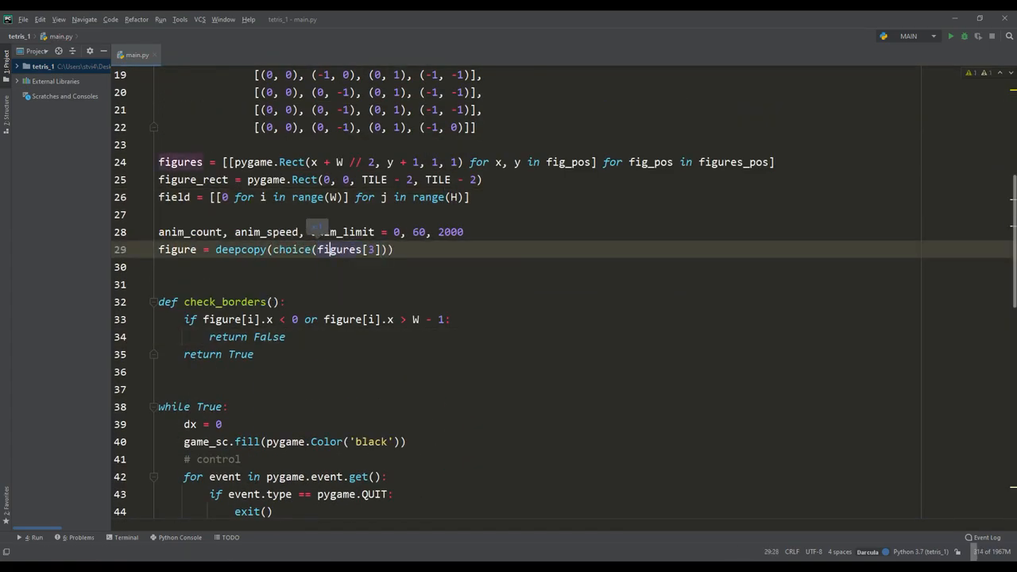
scroll("down", 3)
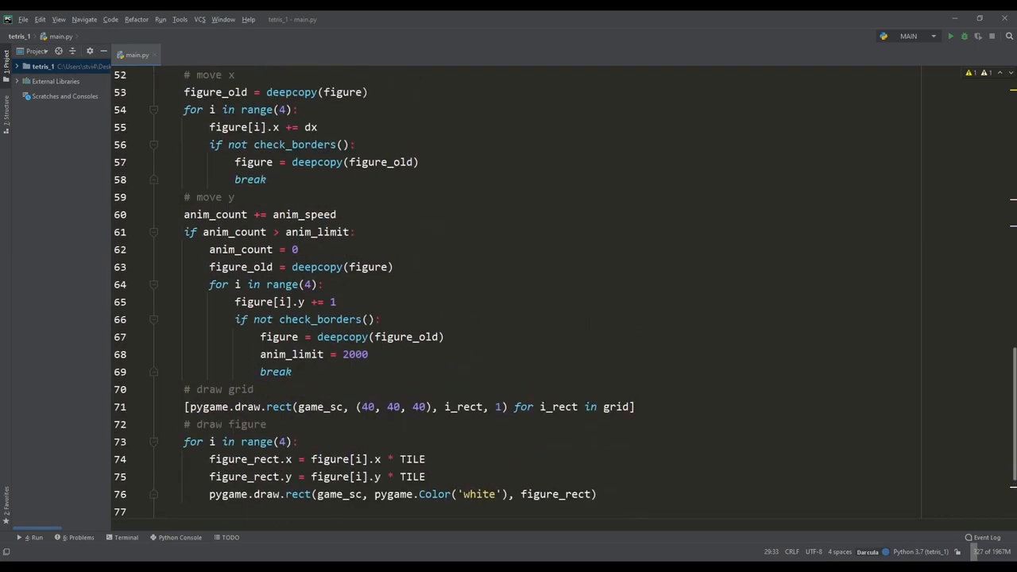
type("choice(figures))")
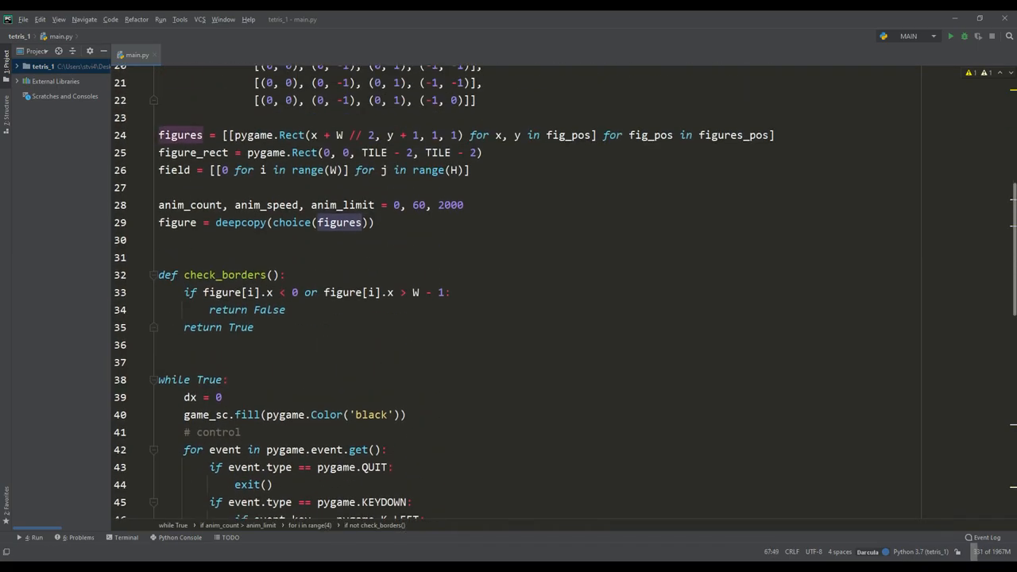
Reject the bottom edge and occupied field cells in check_borders, and draw landed blocks
type("elif fi")
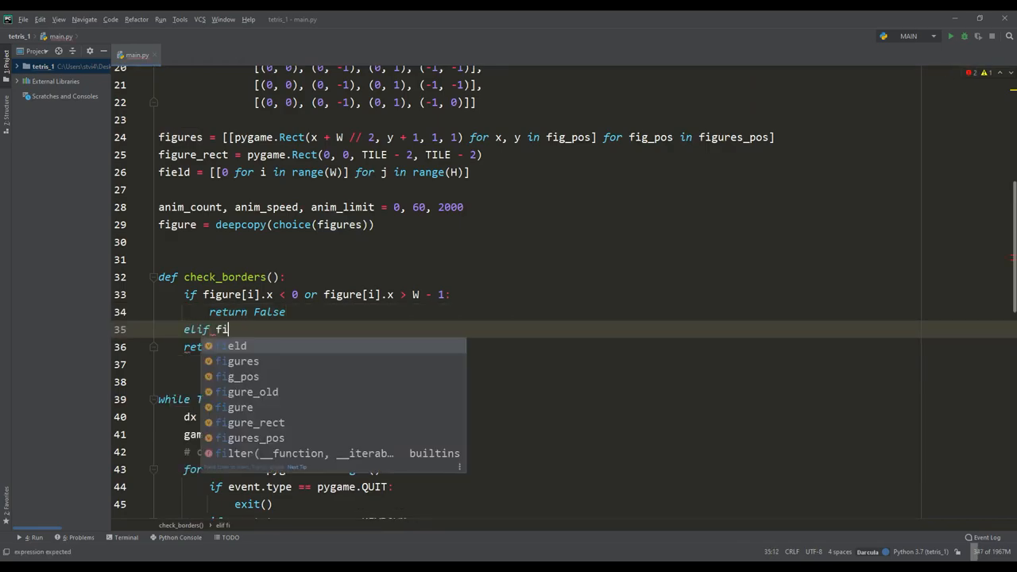
type("gure[i].y > H - 1 or field[figure[i].y")
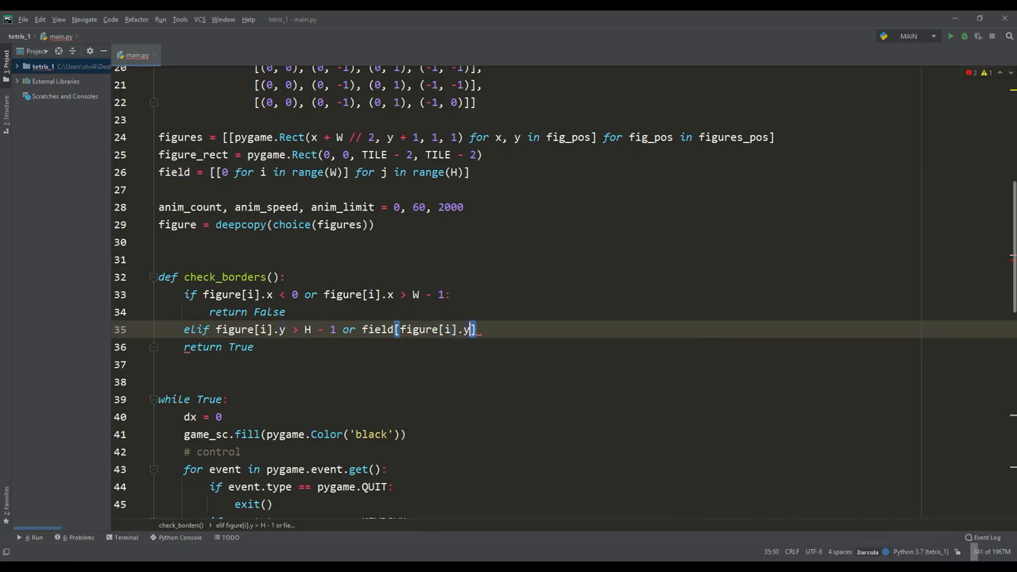
type("[figure[i].x] =")
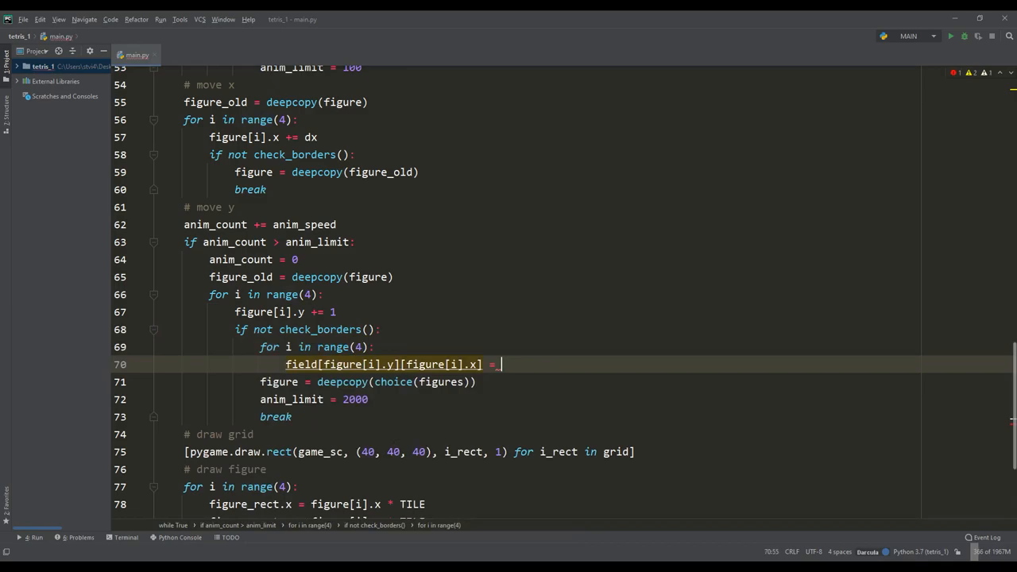
type("pygame.Color('white')")
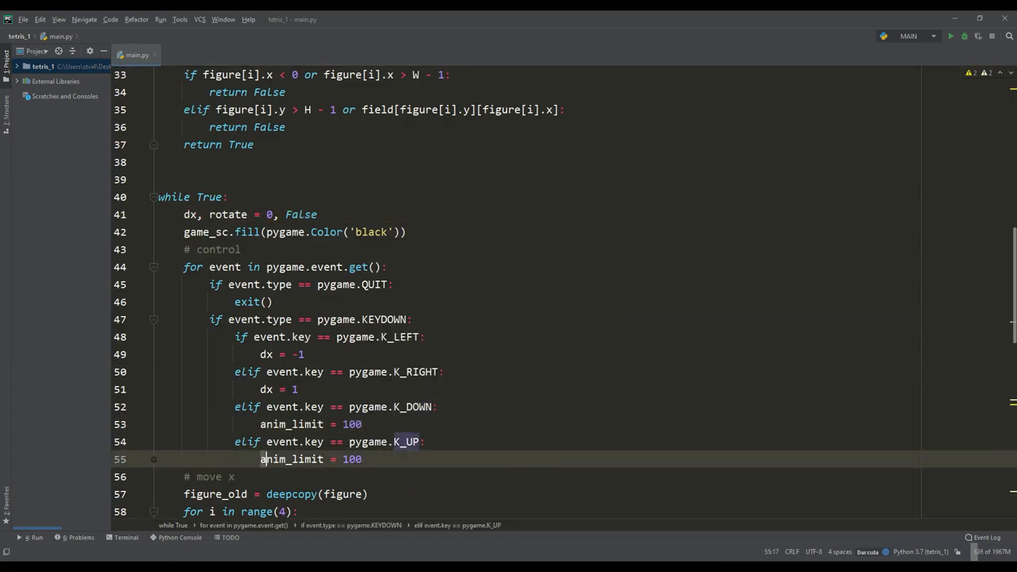
Set rotate on K_UP and swap cell coordinates around figure[0], restoring figure_old on failure
type("rotate = True")
type("# rotate")
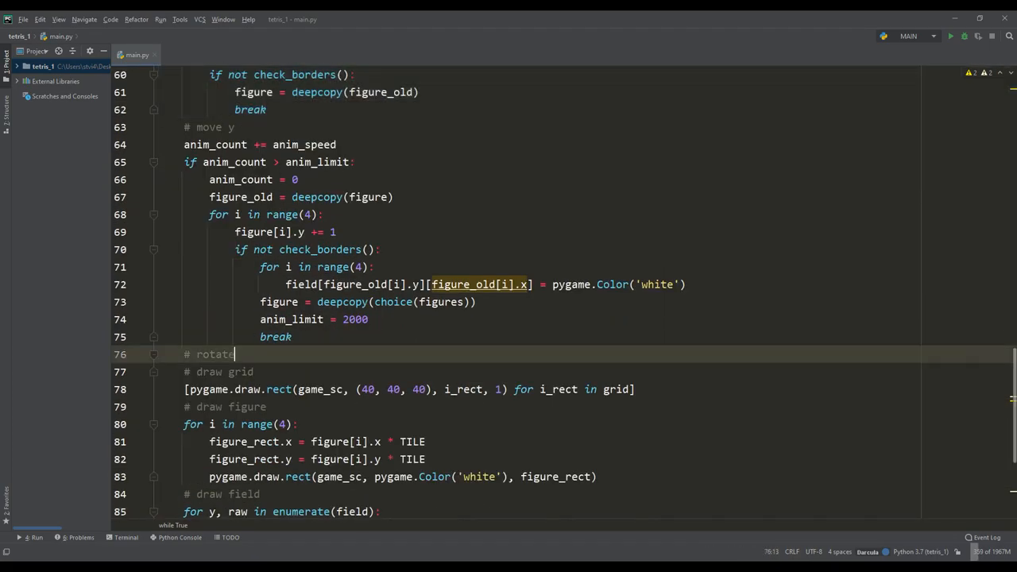
type("figure_old = deepcopy(figure)")
type("if rotate:")
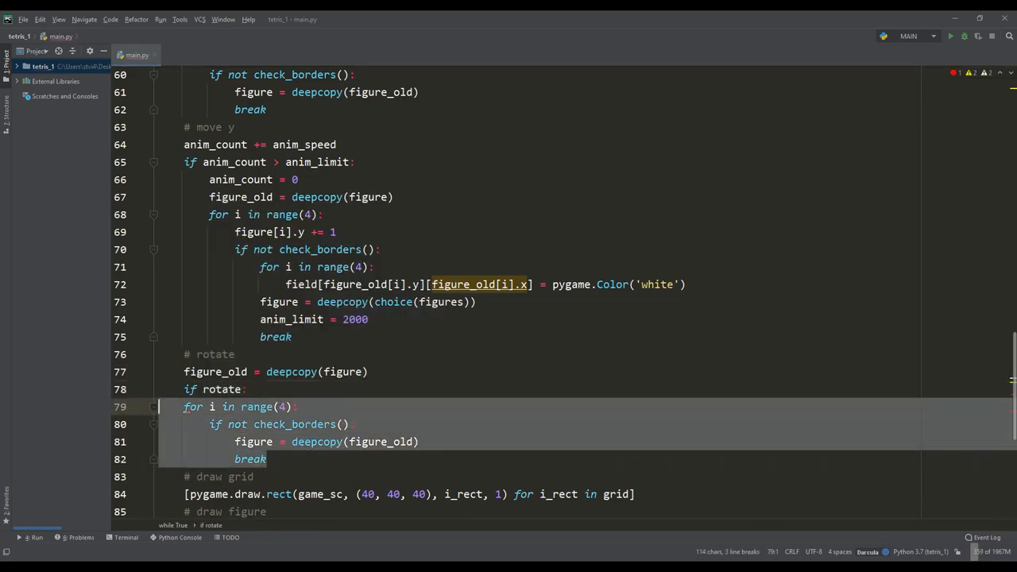
type("center =")
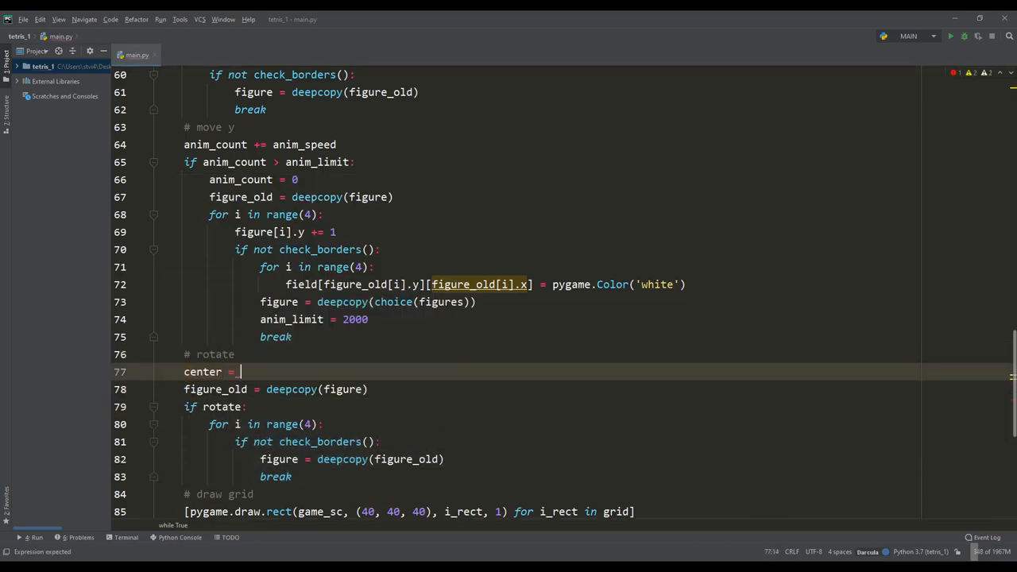
type("figure[0]")
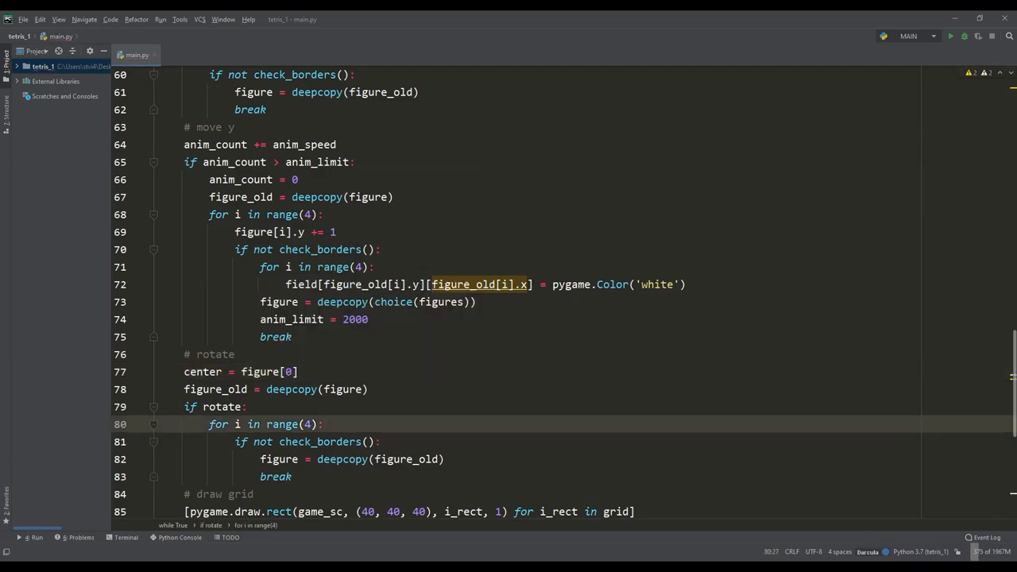
type("x = figure[i].y")
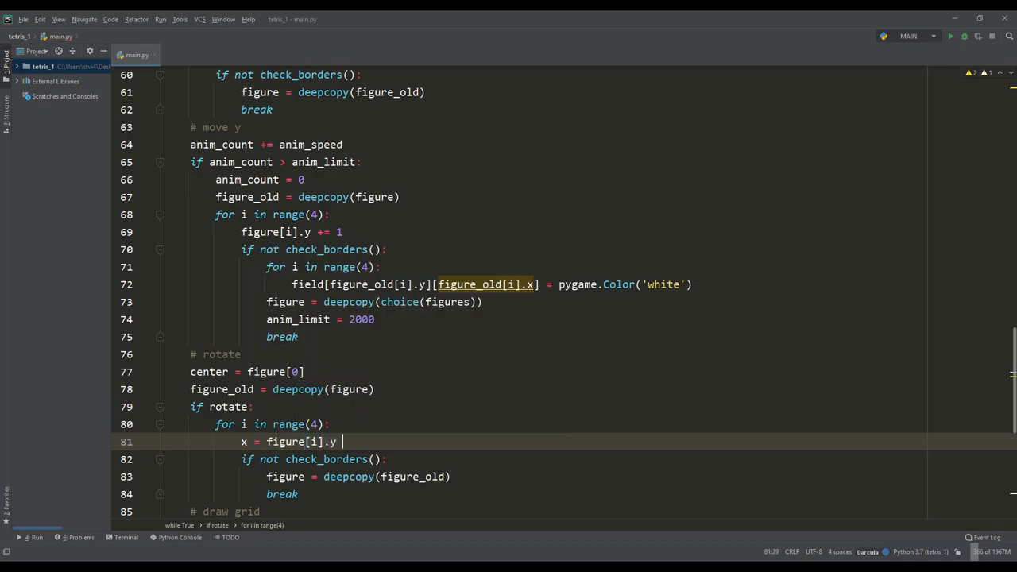
type("- center.y")
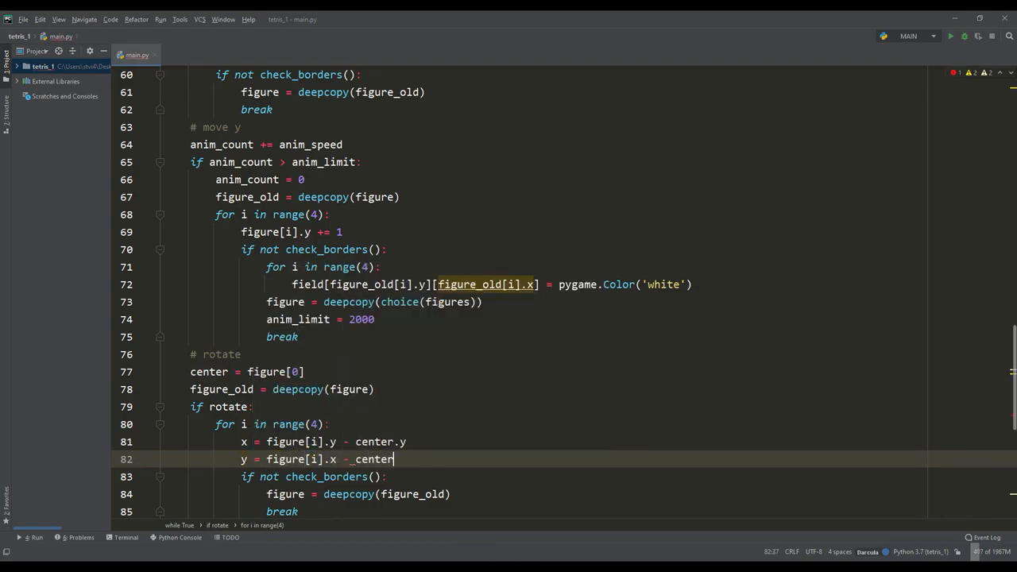
type("figure[i].x =")
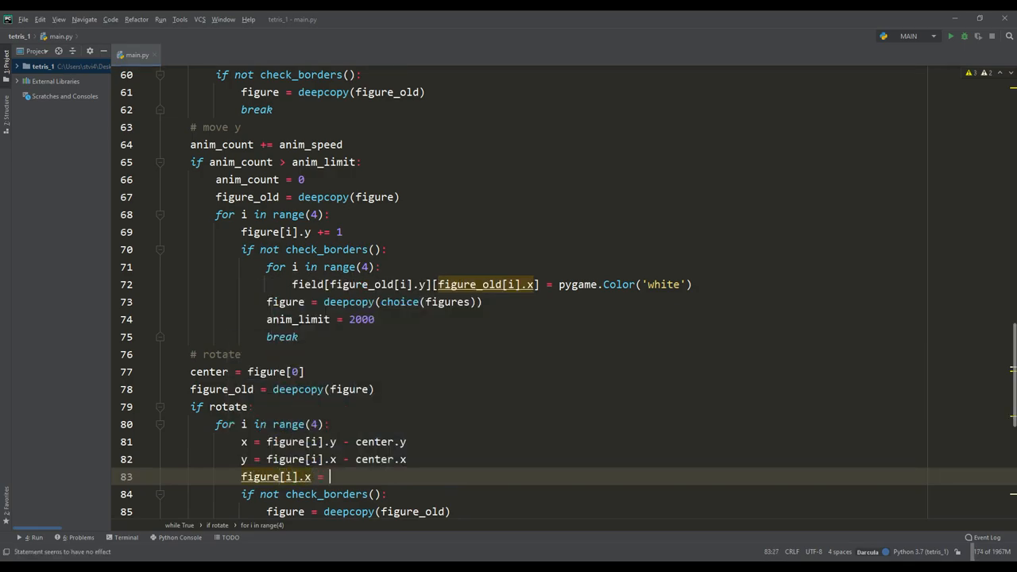
type("center.x - _x")
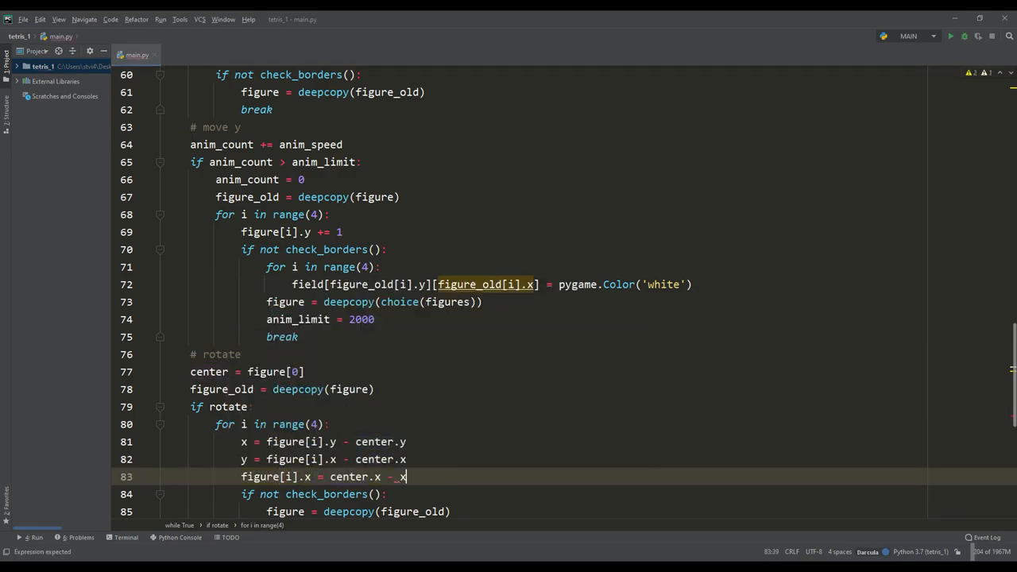
type("figure[i].y =")
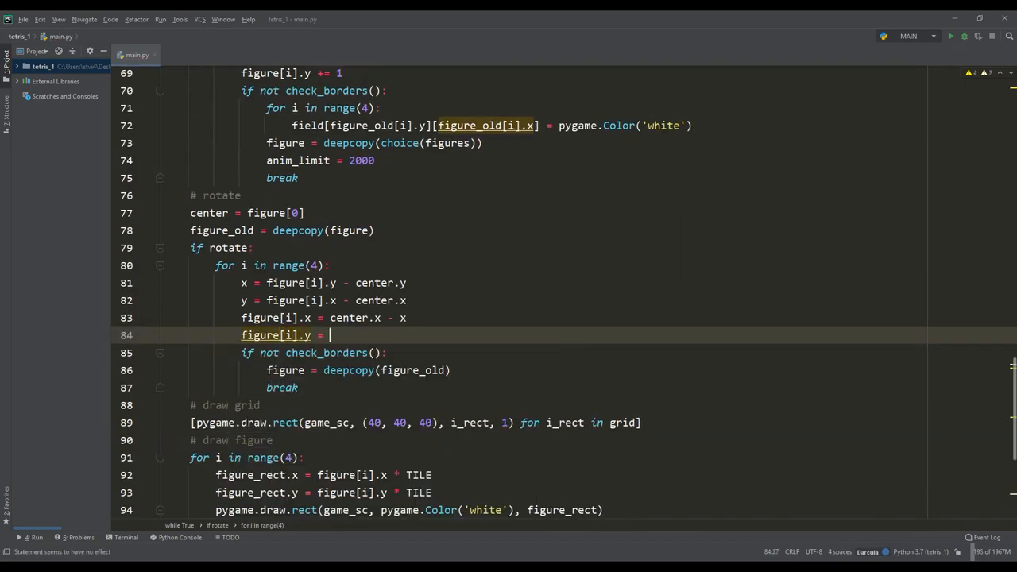
type("center.y + y")
type("for row in range")
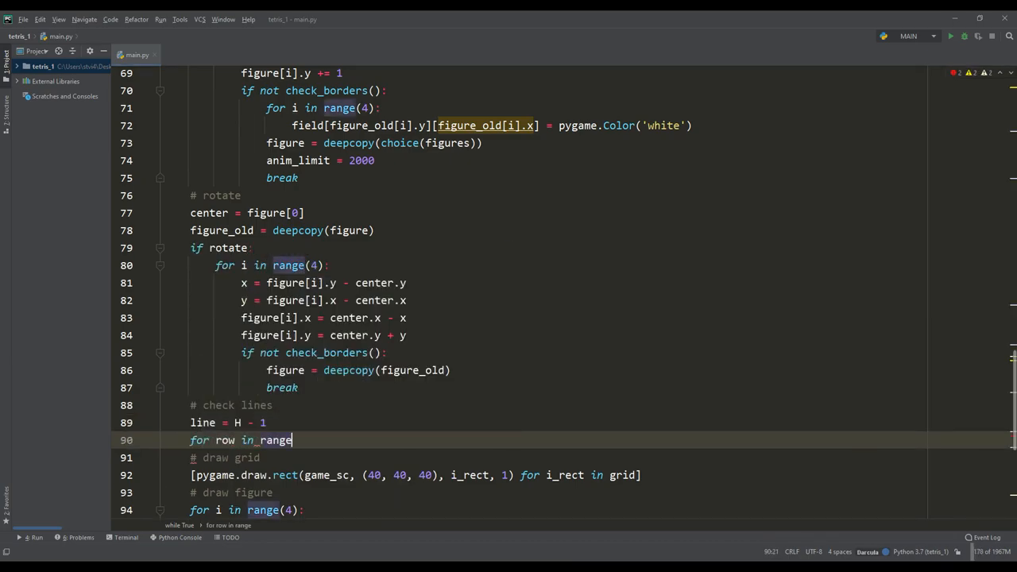
Loop rows from H - 1 upward, count filled cells, and copy rows into field[line]
type("(H - 1, -1, -1)")
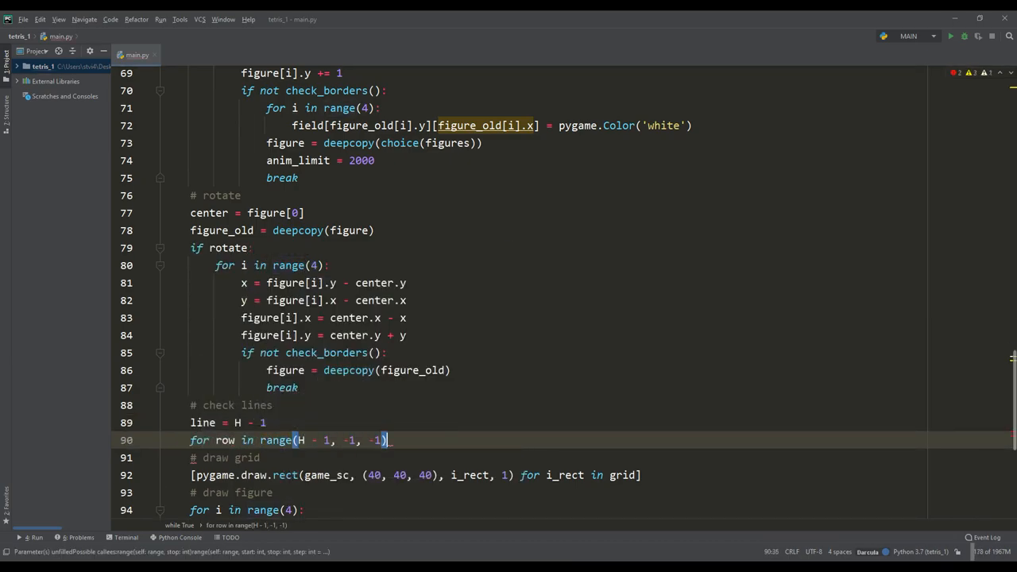
type("count = 0")
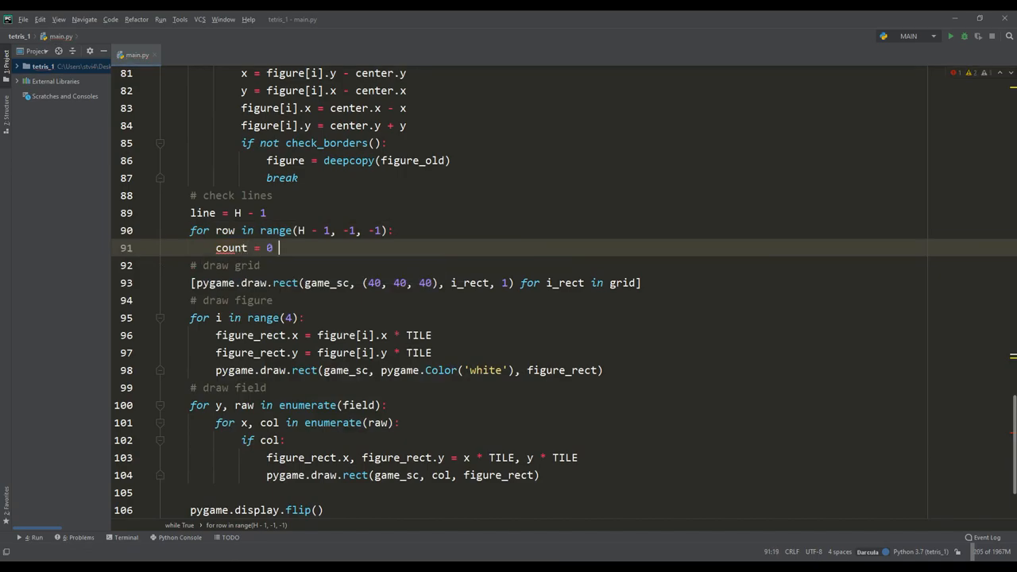
type("for i in range(W):")
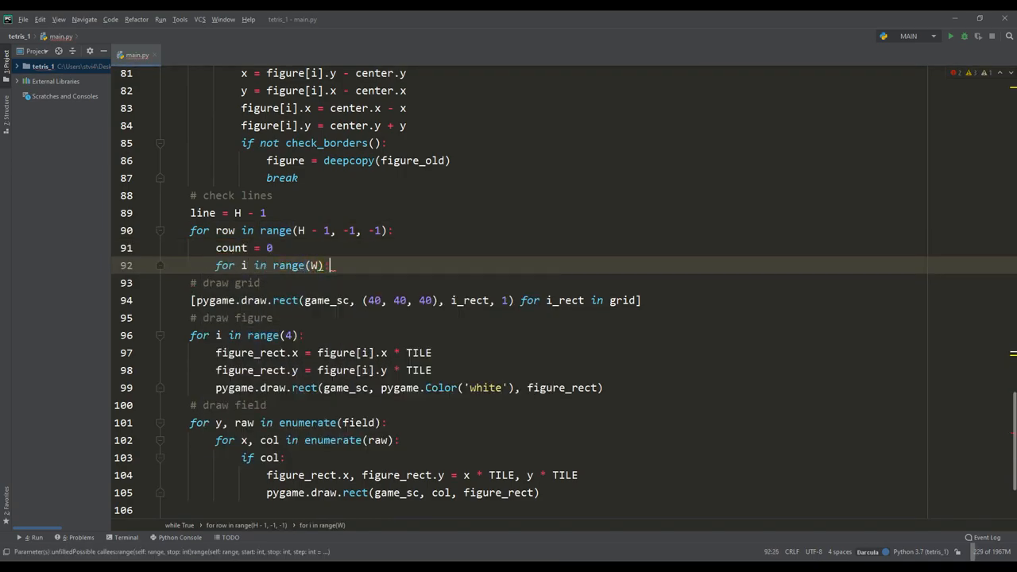
type("if field[row][i]:")
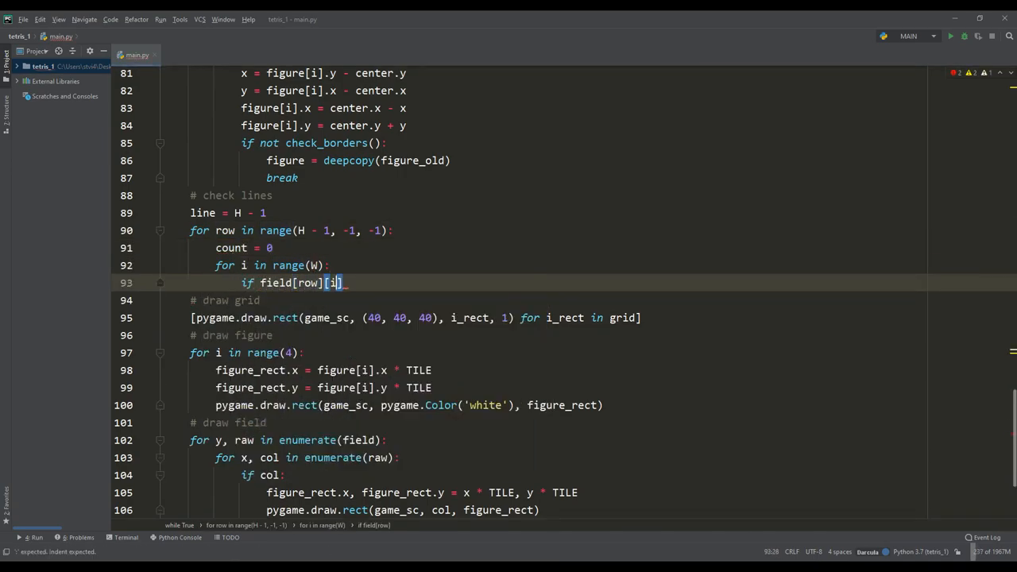
type("count += 1")
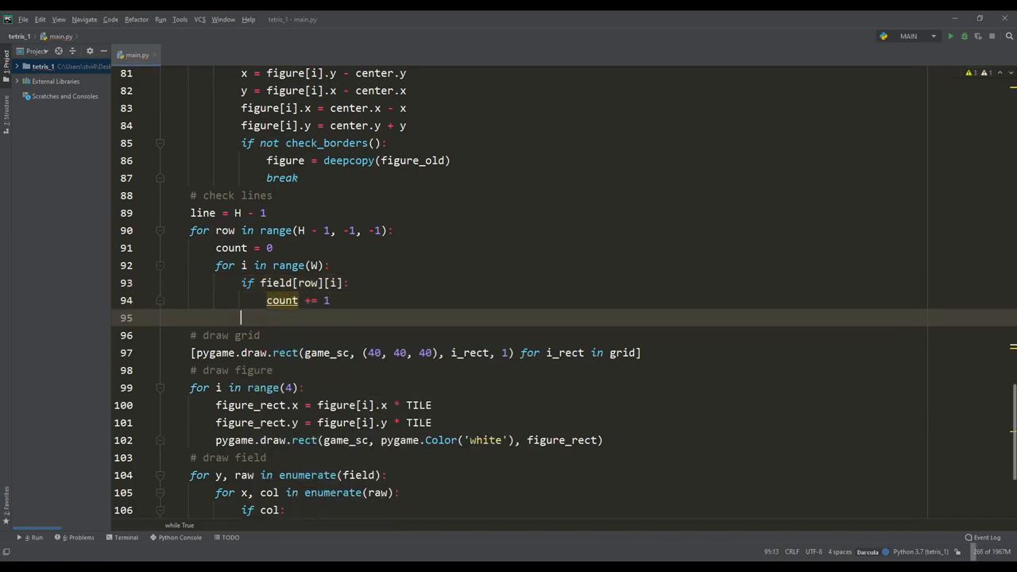
type("field[line][i")
type("bg =")
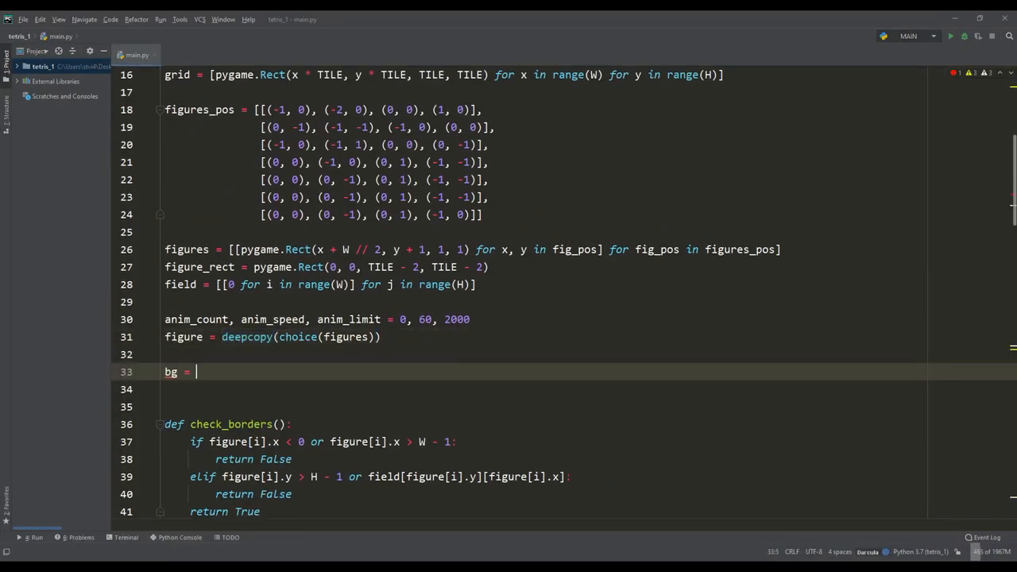
Load img/bg.jpg as bg and game_bg, blit game_bg onto game_sc, and test-run the game
type("pygame.image.load('img/bg.jpg').convert()")
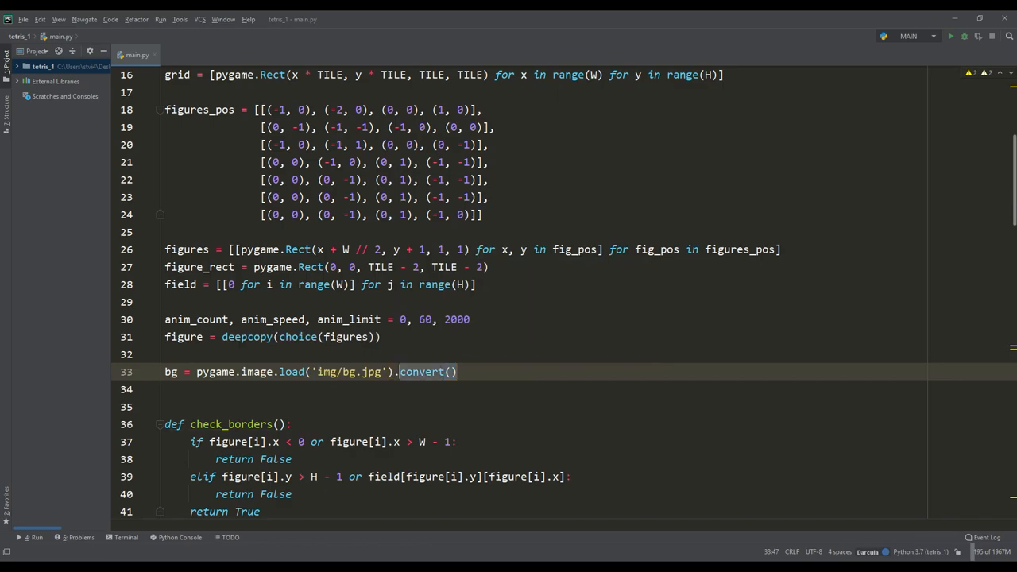
type("game_bg = pygame.image.load('img/bg.jpg').convert()")
type("sc.blit(game_sc, ")
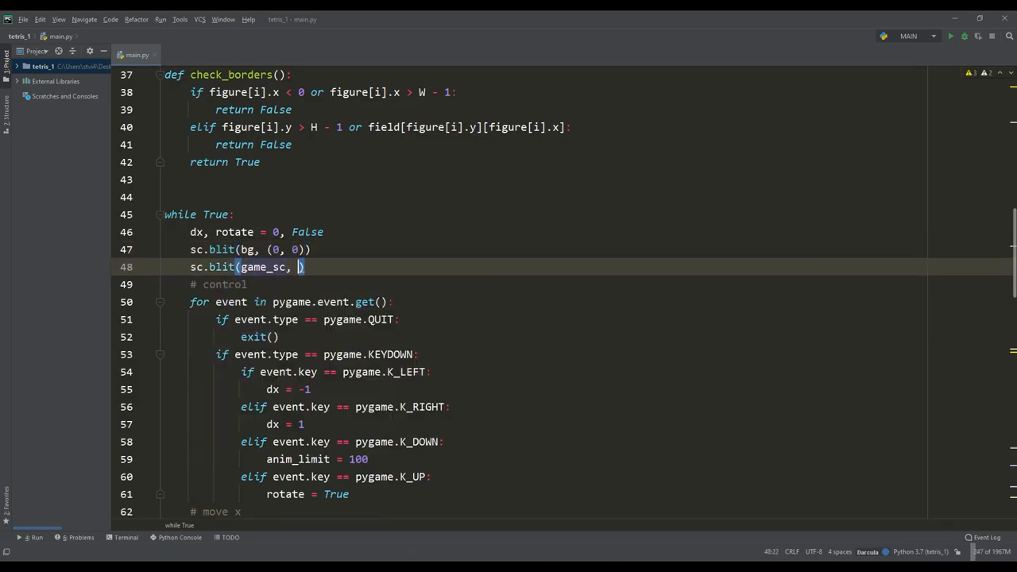
type("game_sc.blit(game_bg,")
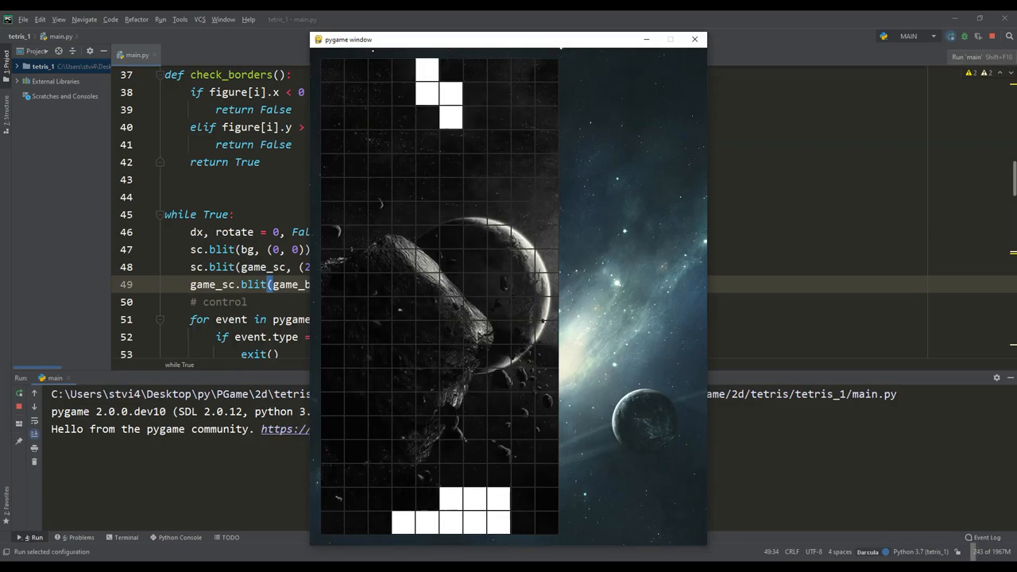
left_click(694, 39)
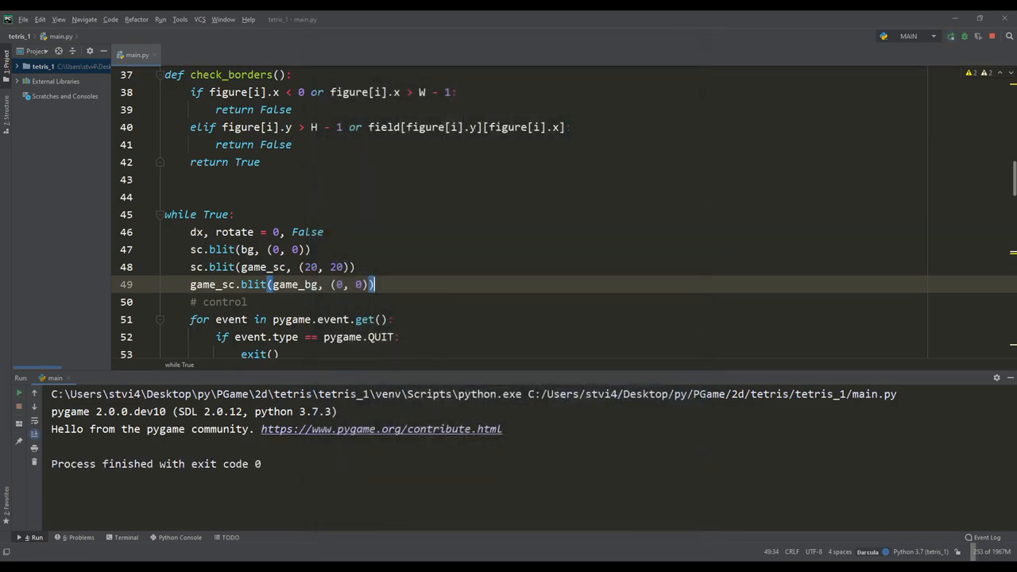
type("get_color(")
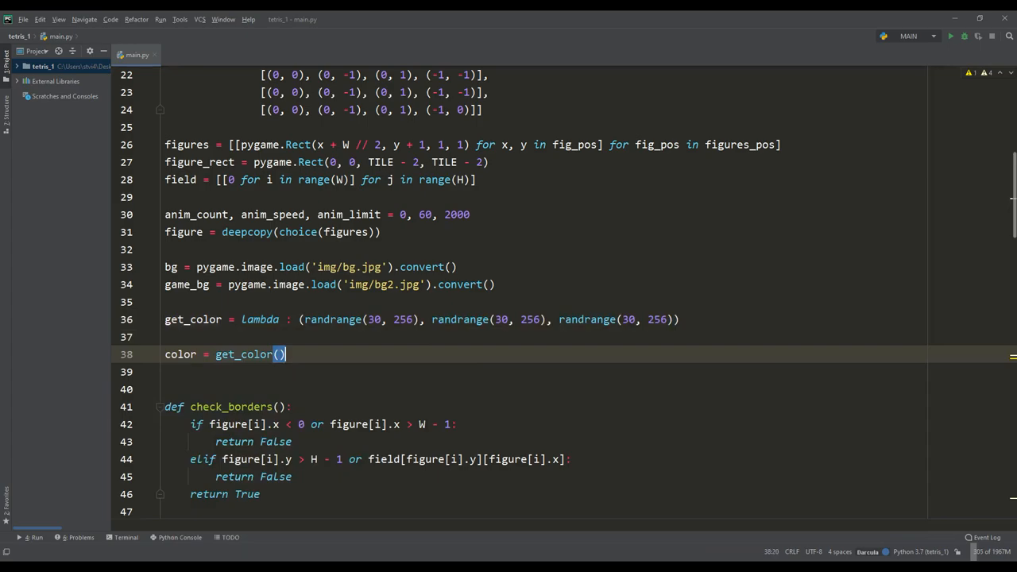
Run main.py to watch randomly coloured tetrominoes stack up, then close the game window
scroll("down", 3)
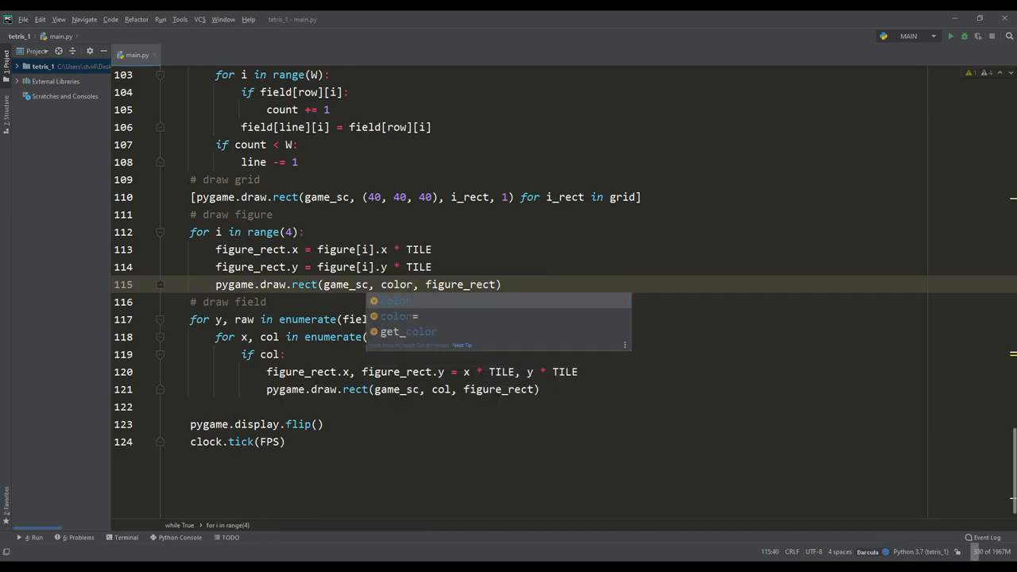
left_click(950, 36)
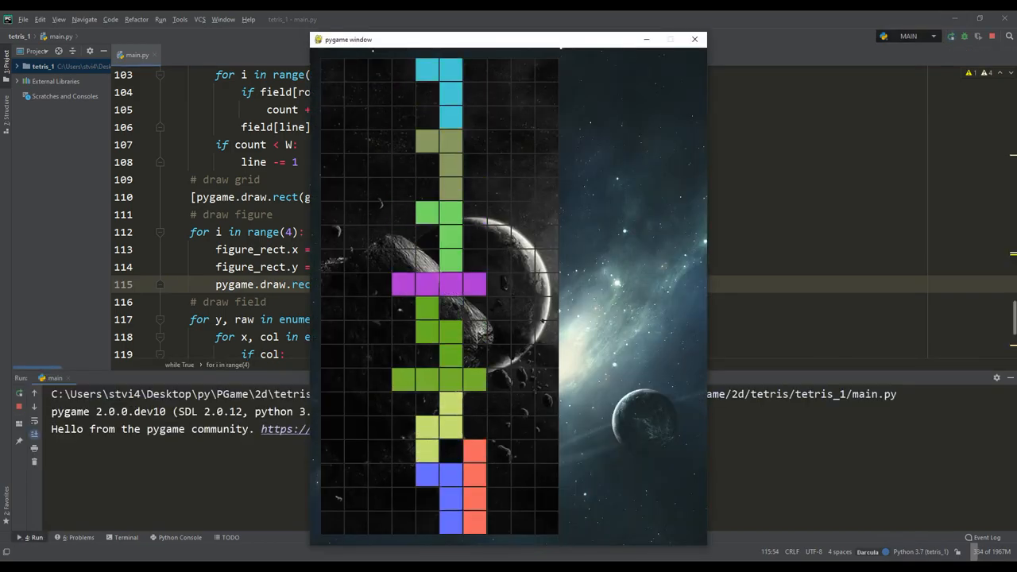
left_click(694, 38)
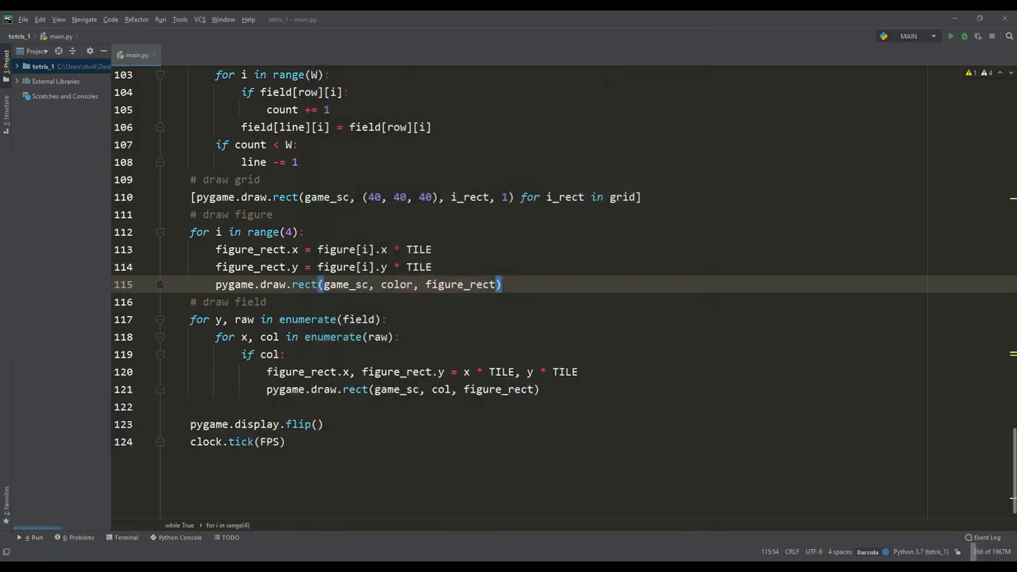
Add main_font and an orange 'TETRIS' title blitted at (485, -10), then test-run the game
type("main")
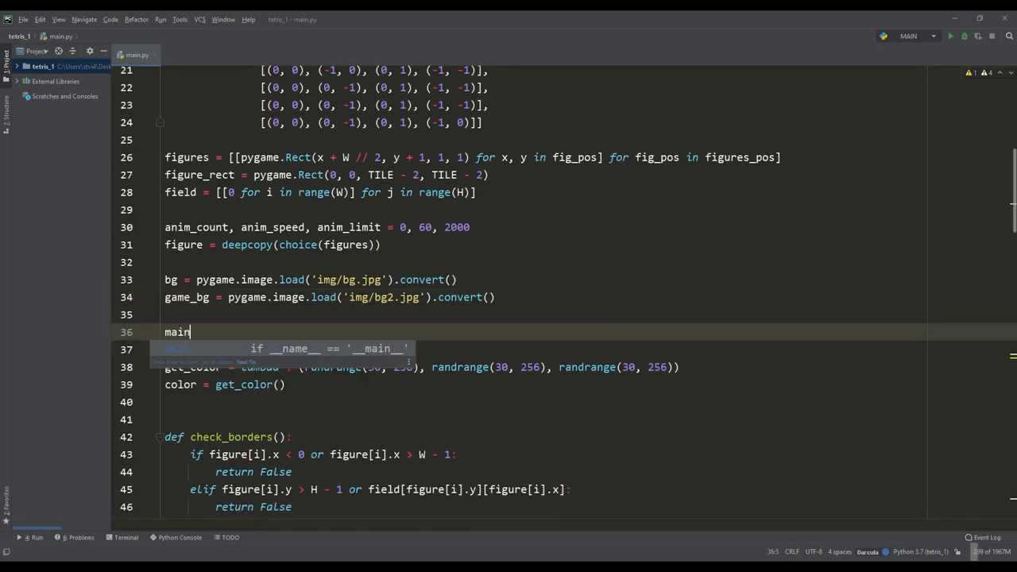
type("_font = pygame.font.Font(")
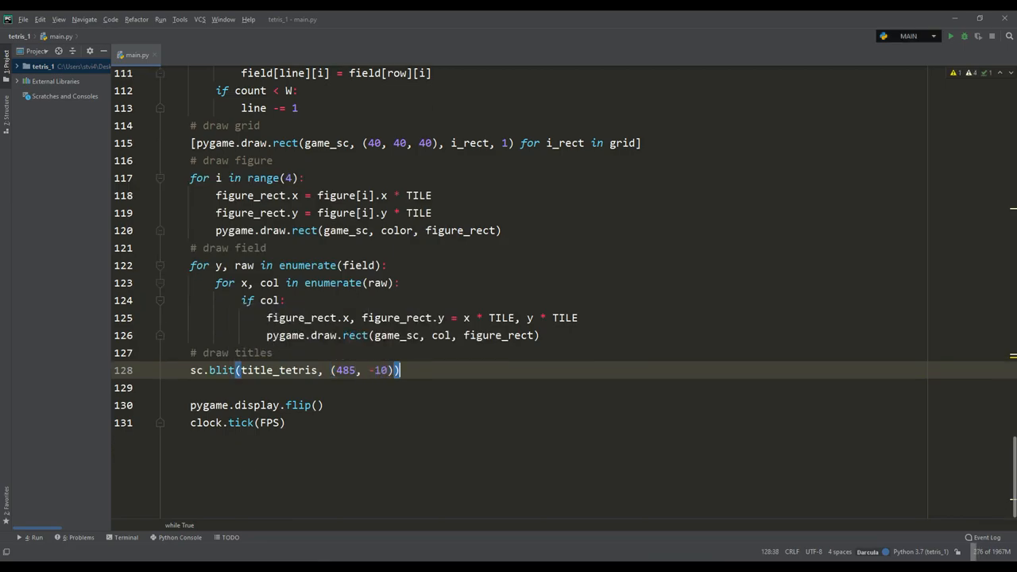
left_click(950, 35)
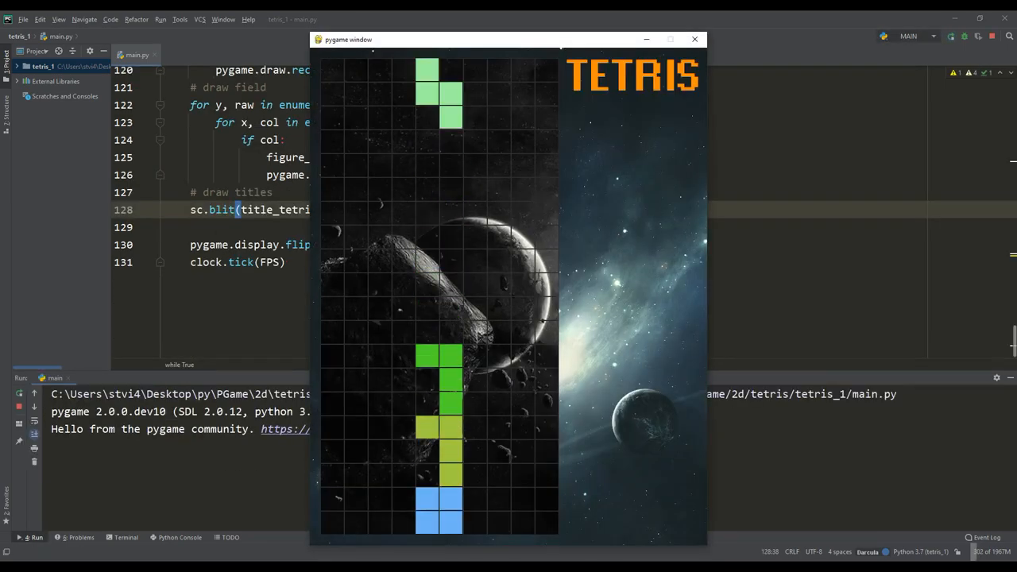
left_click(694, 39)
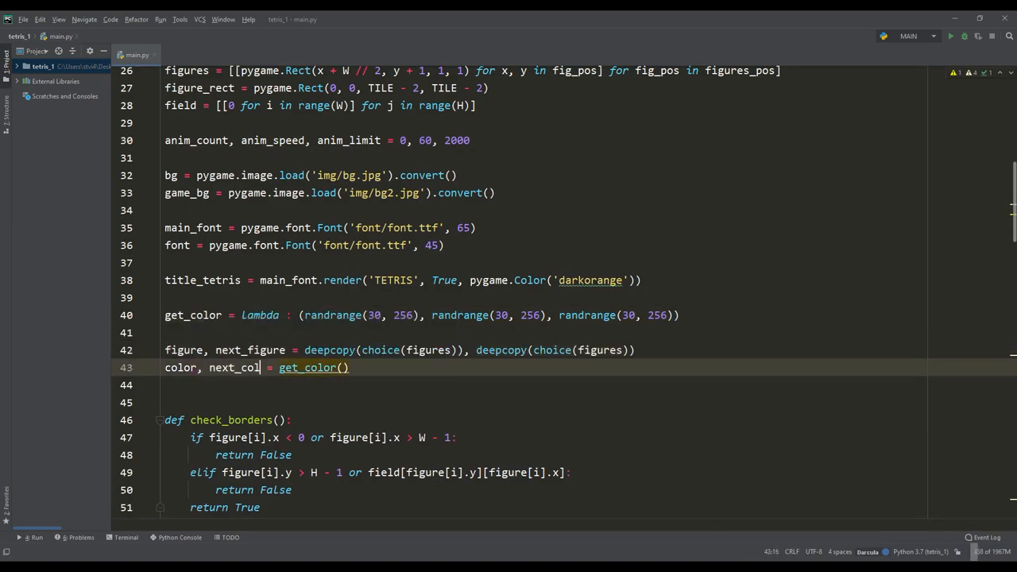
Add next_figure and next_color with a '# draw next figure' loop, then test-run the preview
scroll("down", 3)
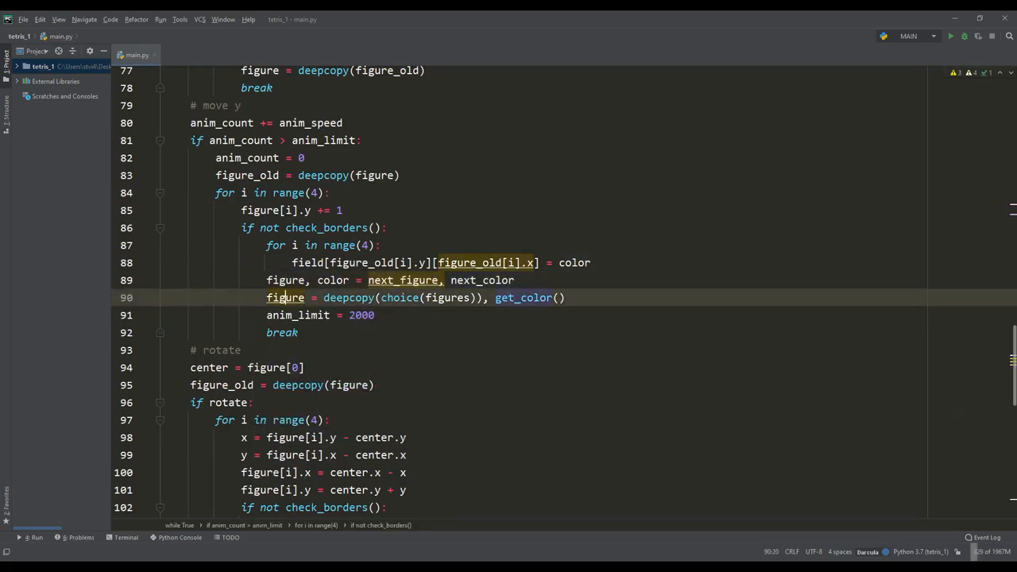
scroll("down", 3)
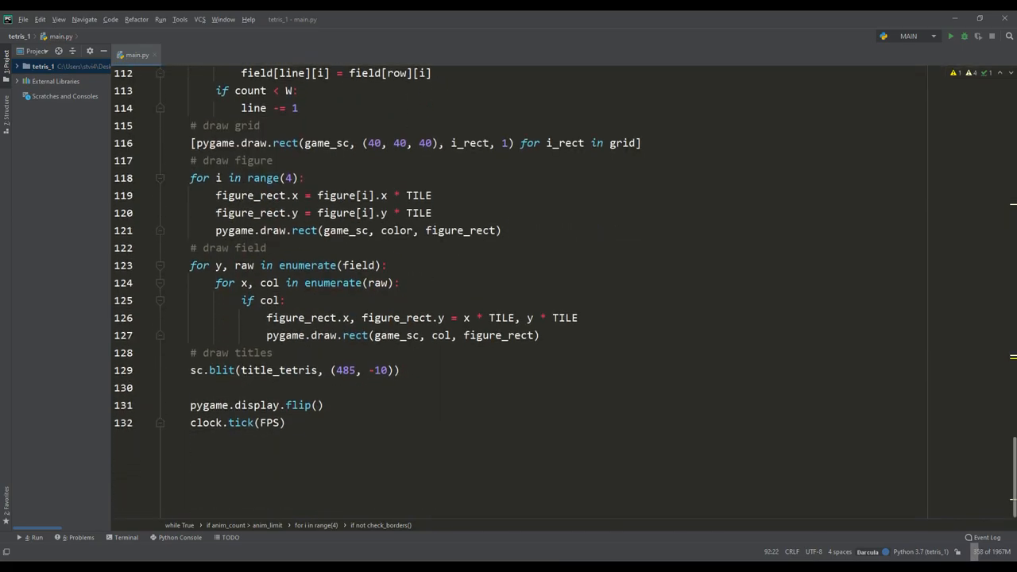
type("# draw next")
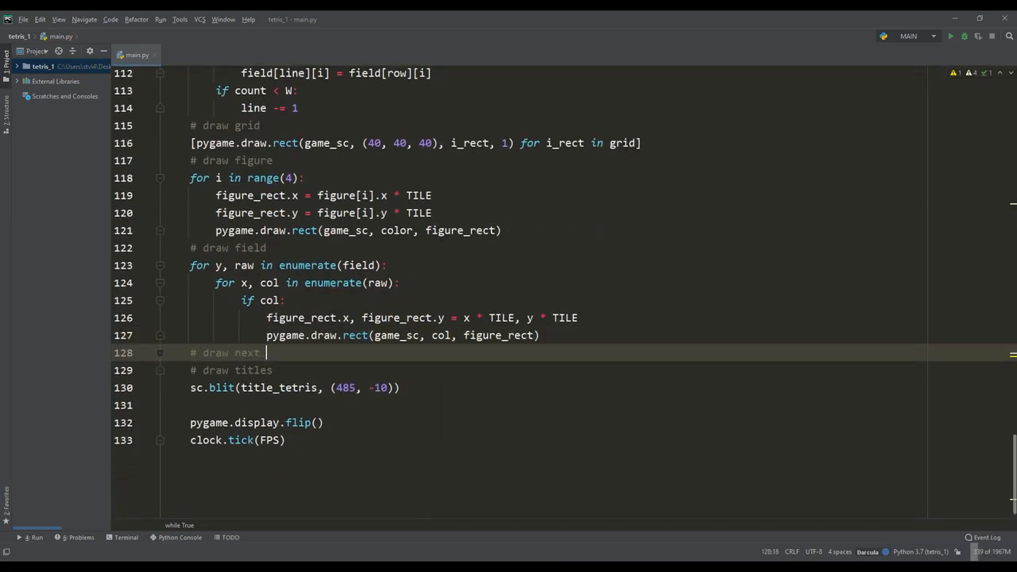
type("figure")
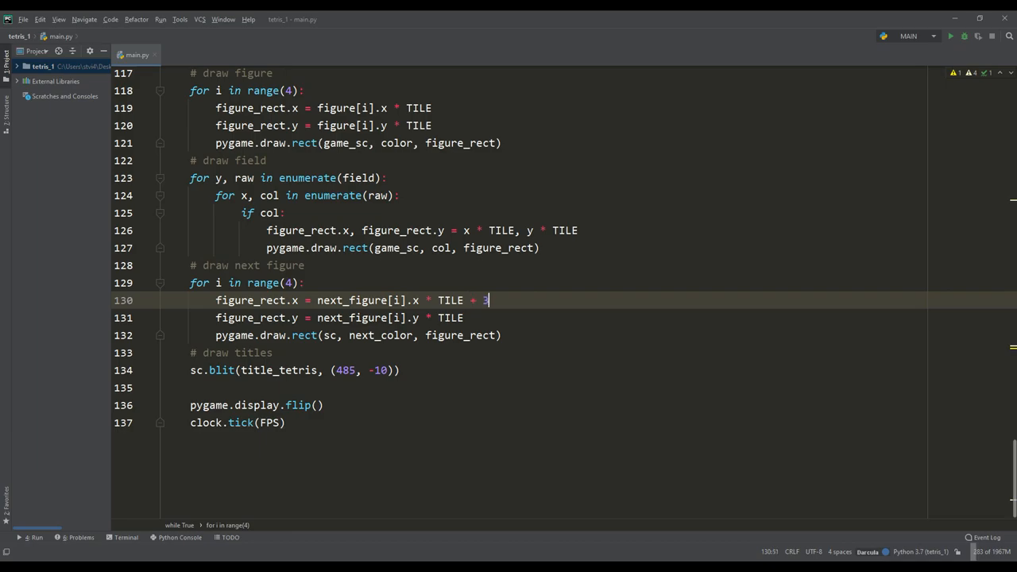
left_click(951, 35)
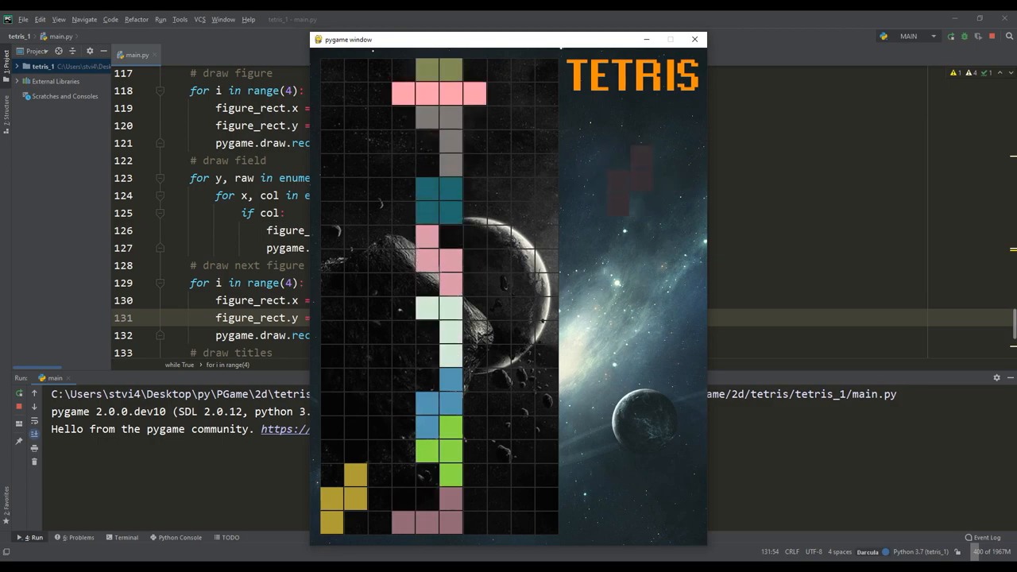
left_click(694, 39)
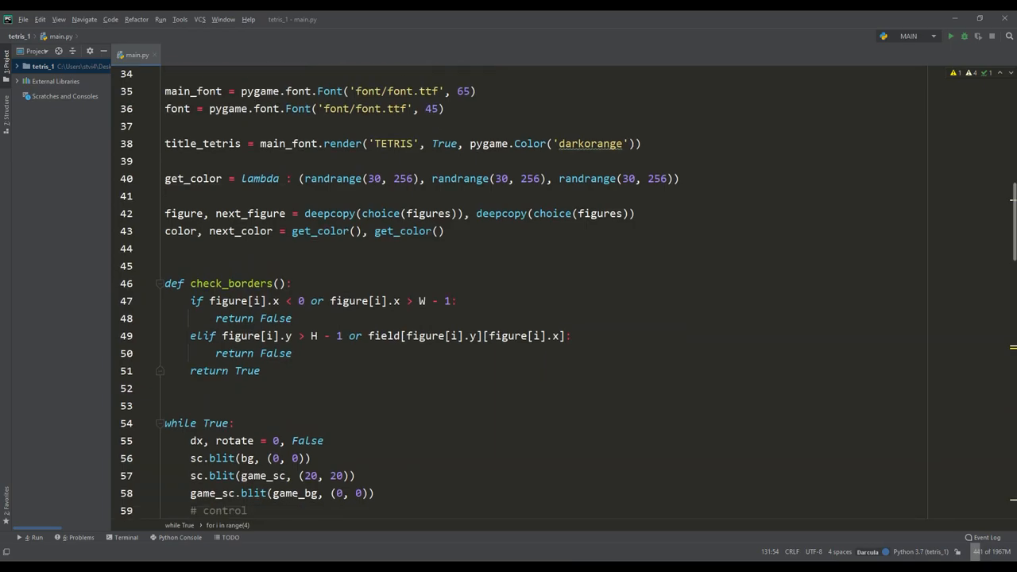
Add score, lines and points table {1: 100, 2: 300, 3: 700, 4: 1500}, with speed-up, scoring and pause on clears
type("score, 1")
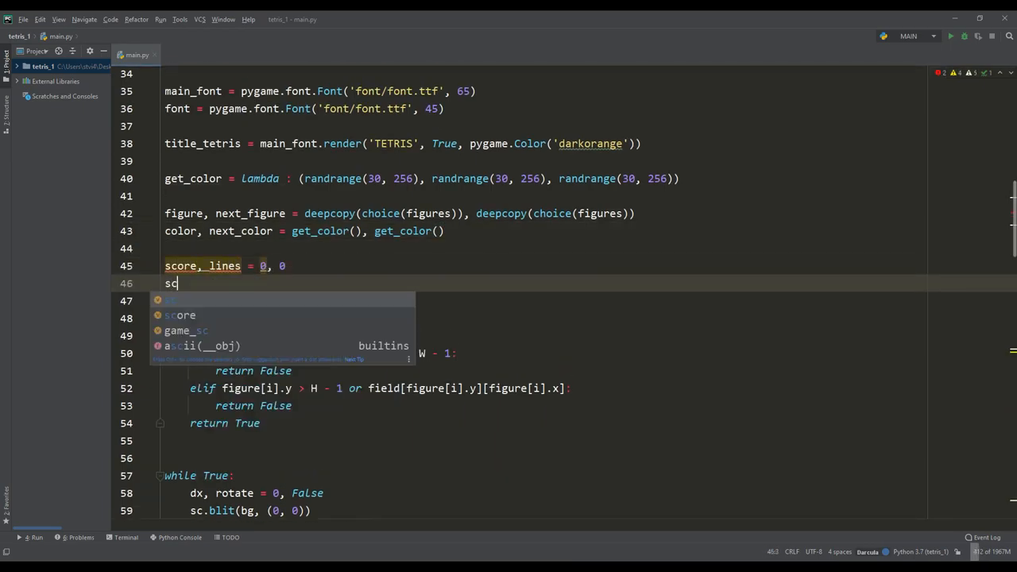
type("cores = {0: 0, 1: 100, 2: 300, 3: 700, 4: 1500}")
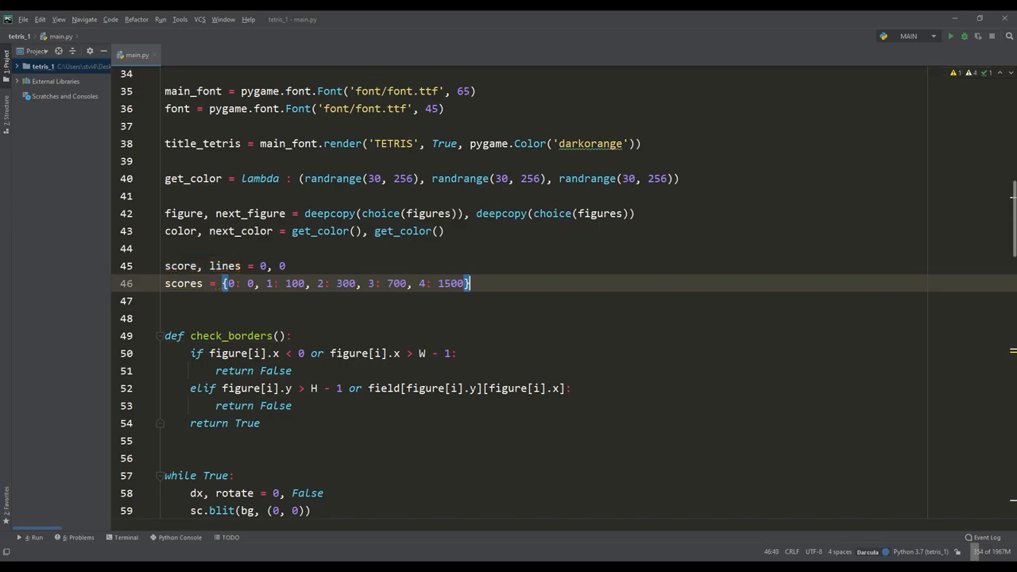
scroll("down", 3)
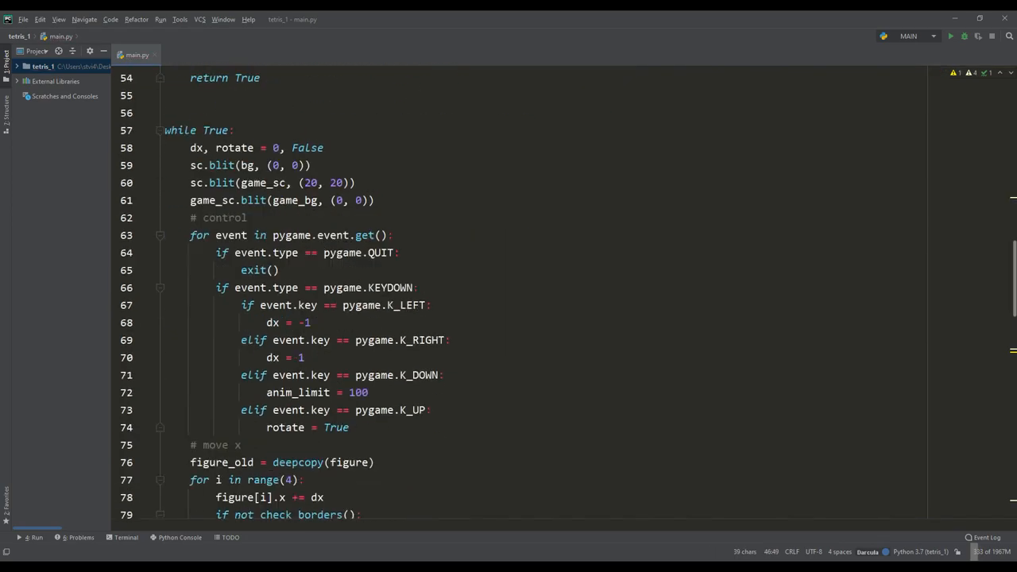
scroll("down", 3)
type("anim_speed")
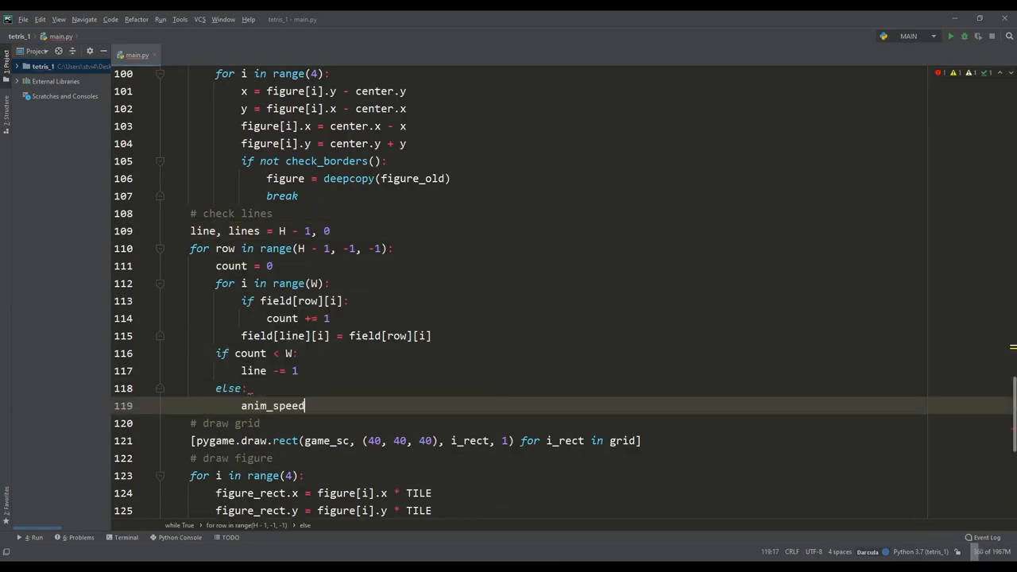
type("+= 3")
type("score")
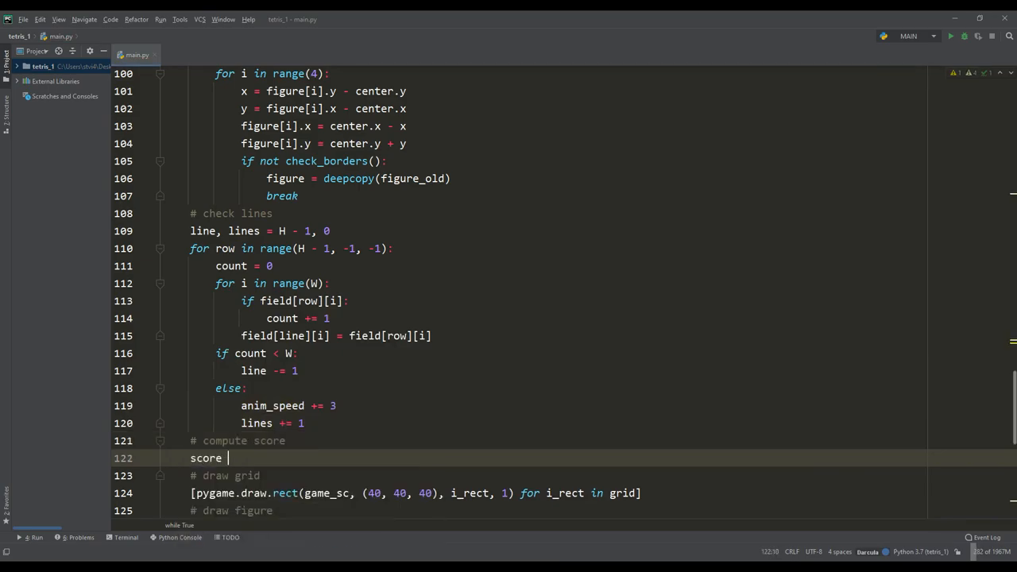
type("+= scores[lines]")
type("# delay for ful")
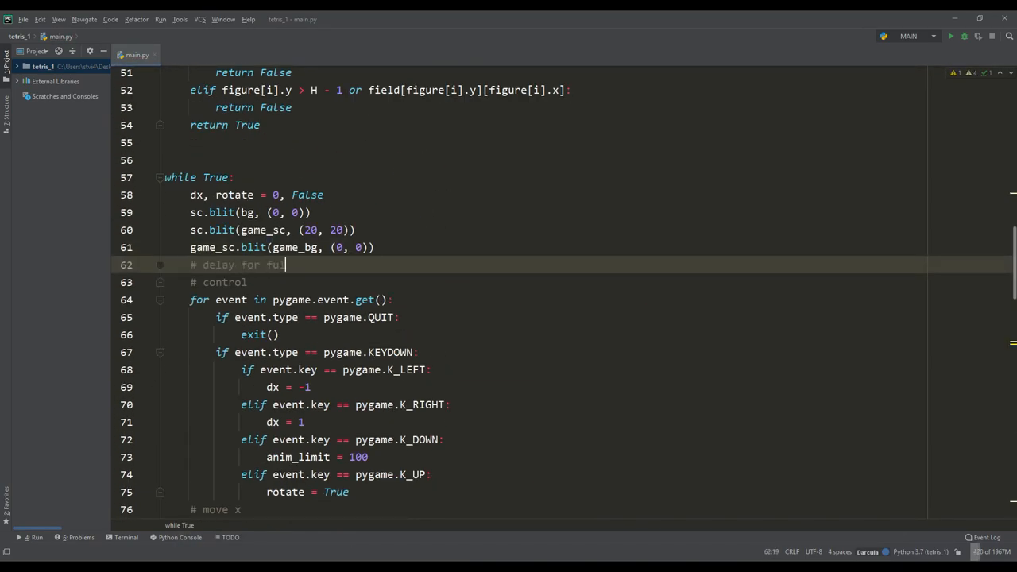
type("for i in range(lines)")
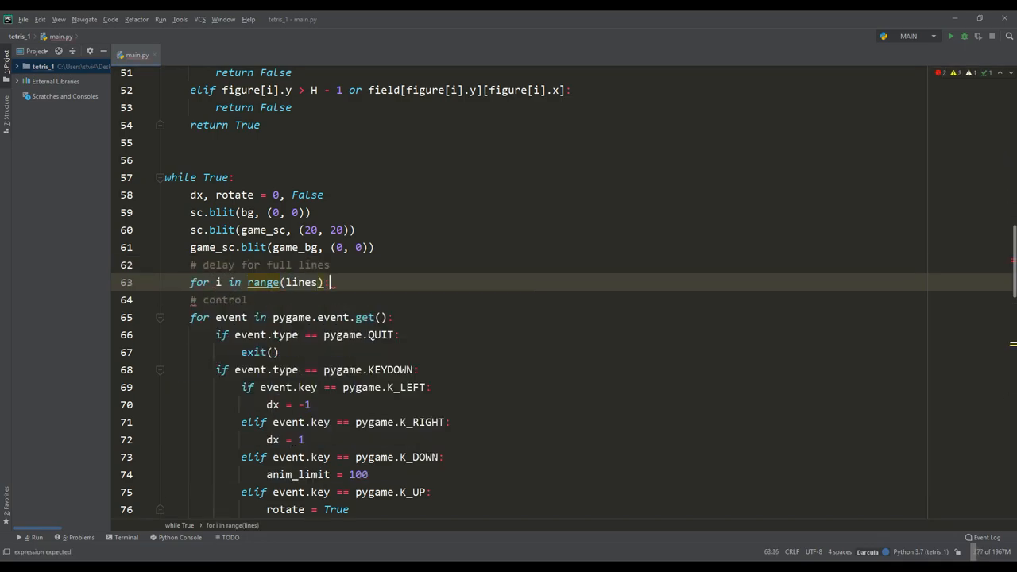
scroll("down", 3)
type("title_score = font.render('score:', True, pygame.Color('green")
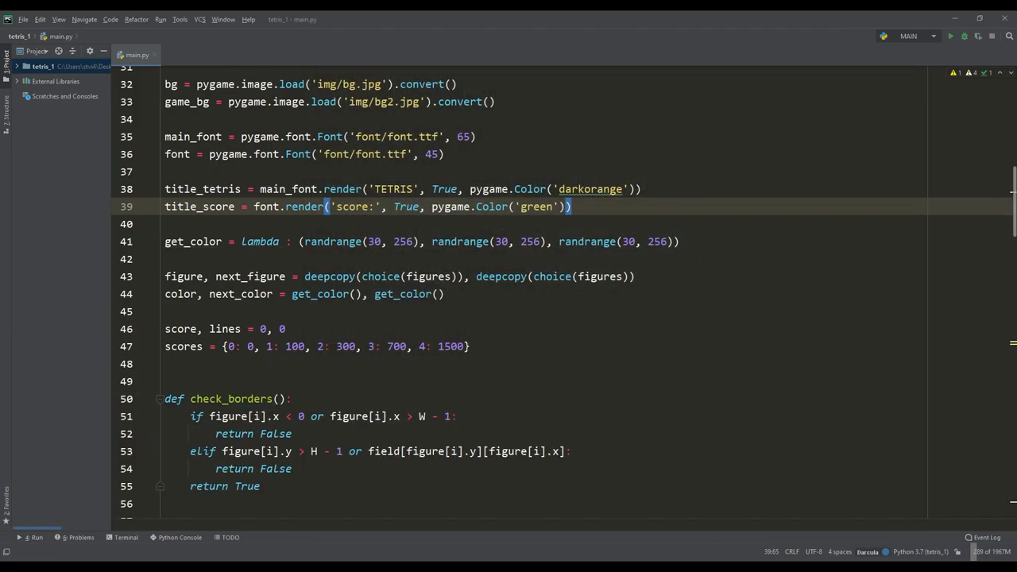
Add score and purple 'record:' labels, get_record() with FileNotFoundError handling, and set_record(record, score)
type("title_record = f")
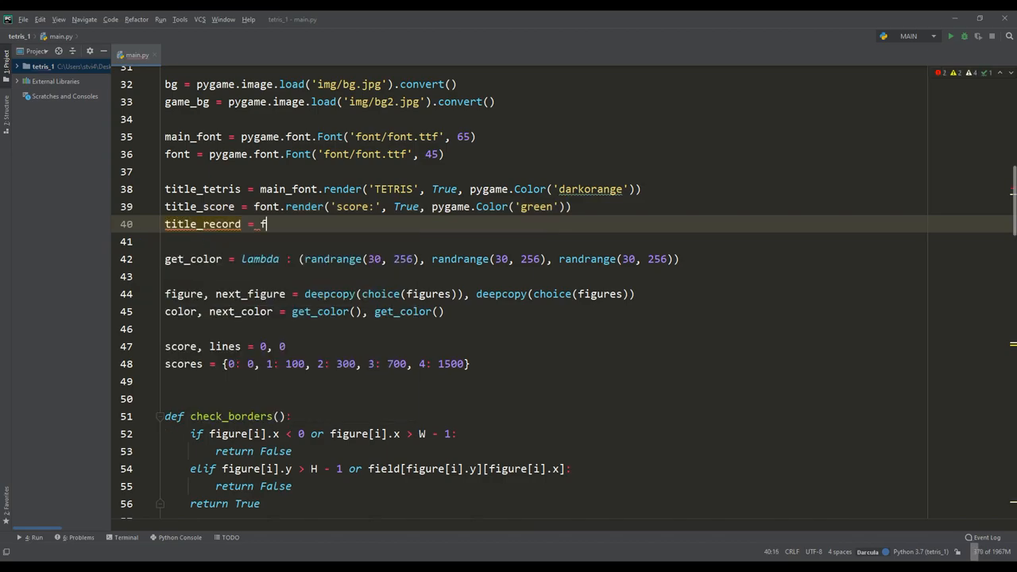
type("ont.render('record:', True, pygame.Color('purple'))")
type("try")
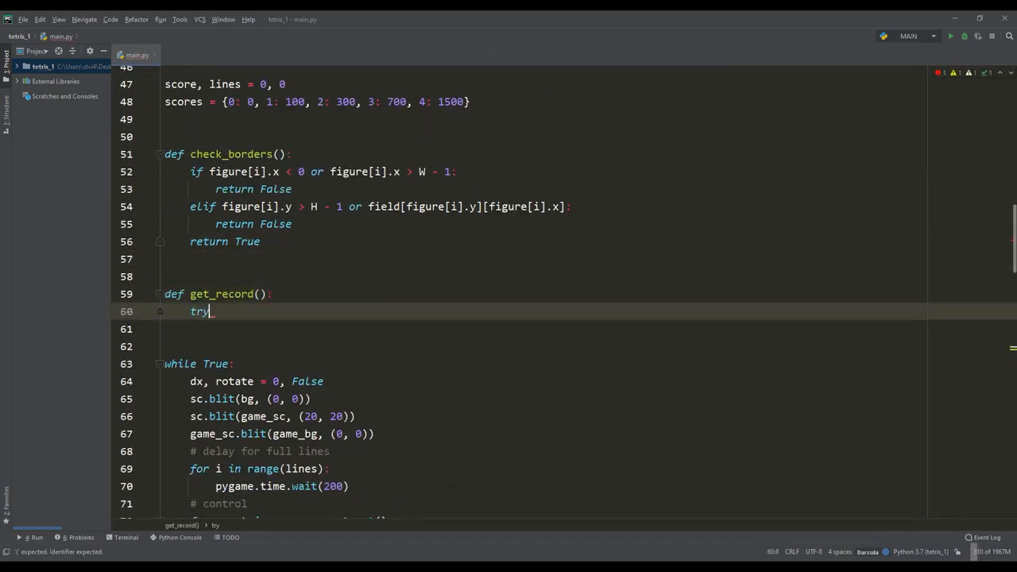
type("with open('record') as f:")
type("return f.readline(")
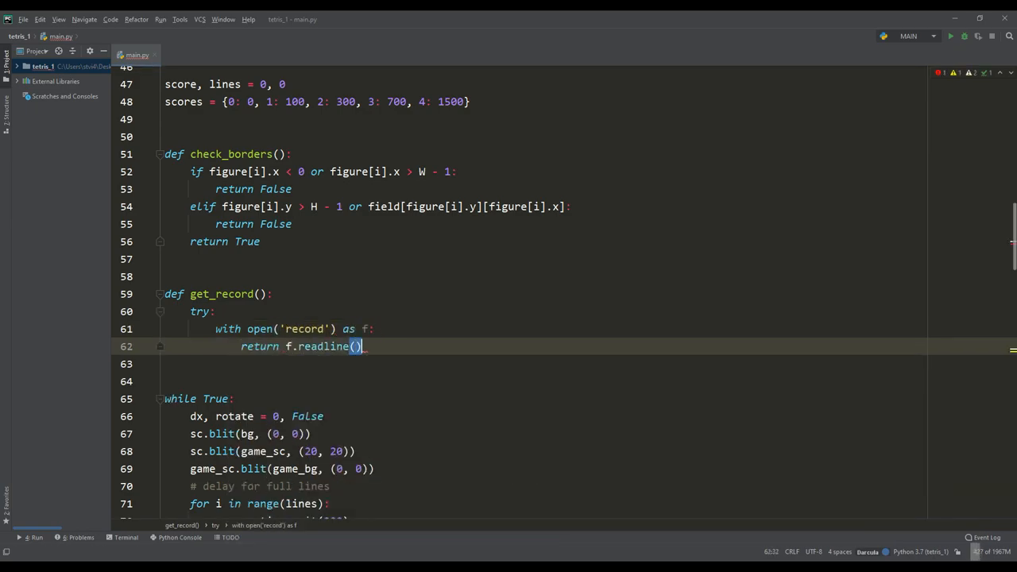
type("except FileNotFoundError:")
type("def set_record(record, sc")
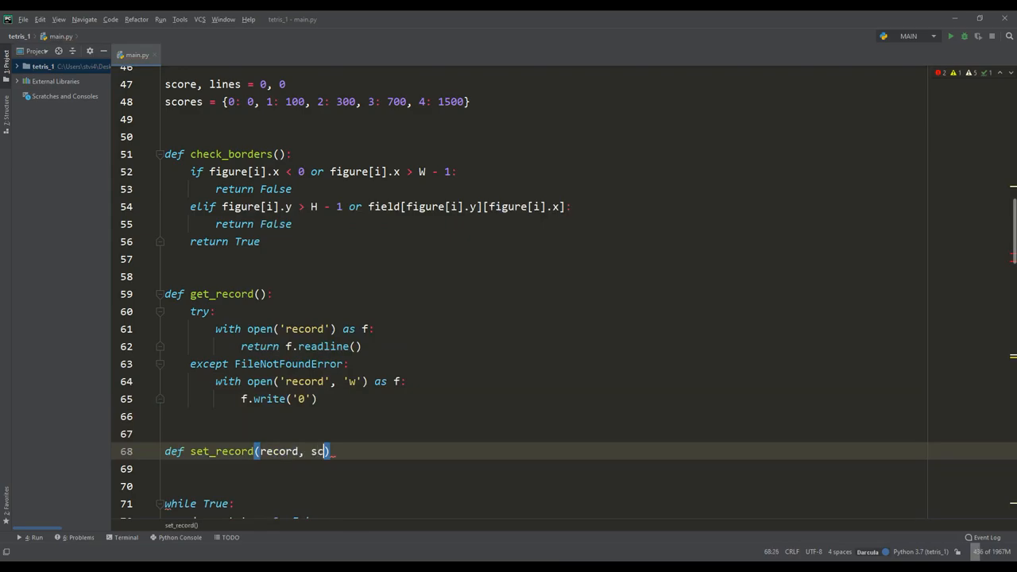
type("rec = max(int")
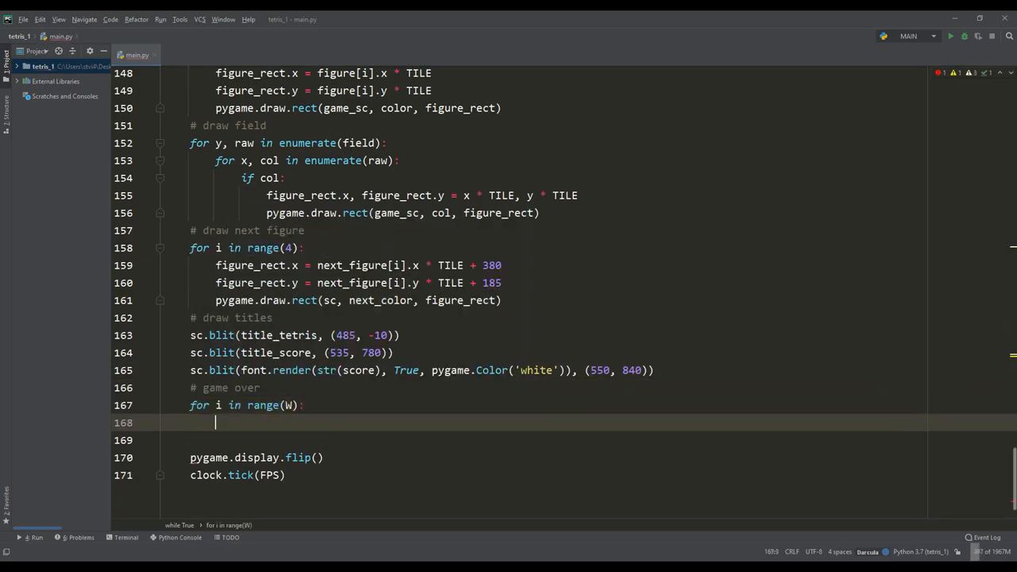
When field[0] is occupied, call set_record, reset field, speed and score, and draw random-coloured grid rects
type("if field[0][i]")
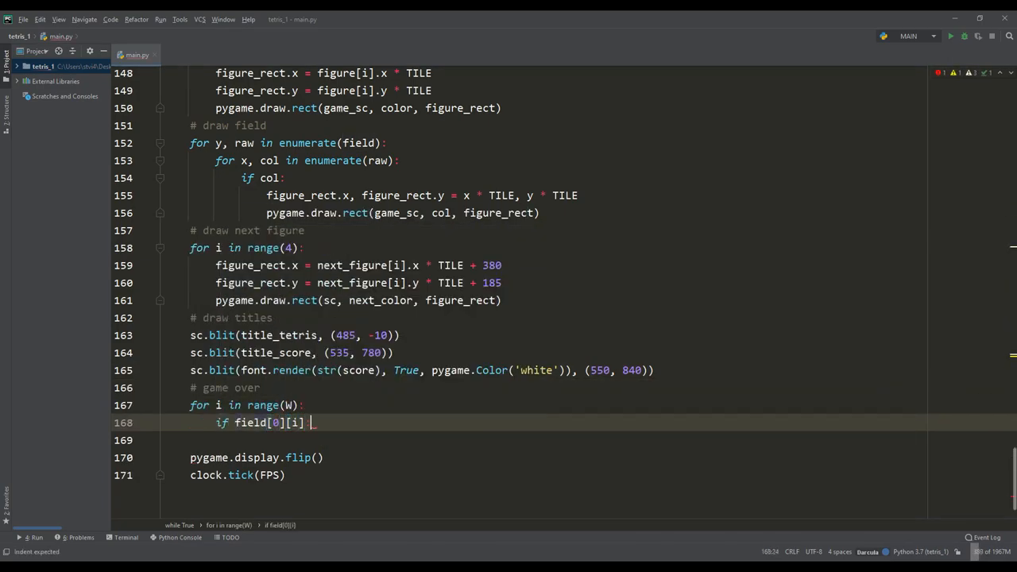
type(":")
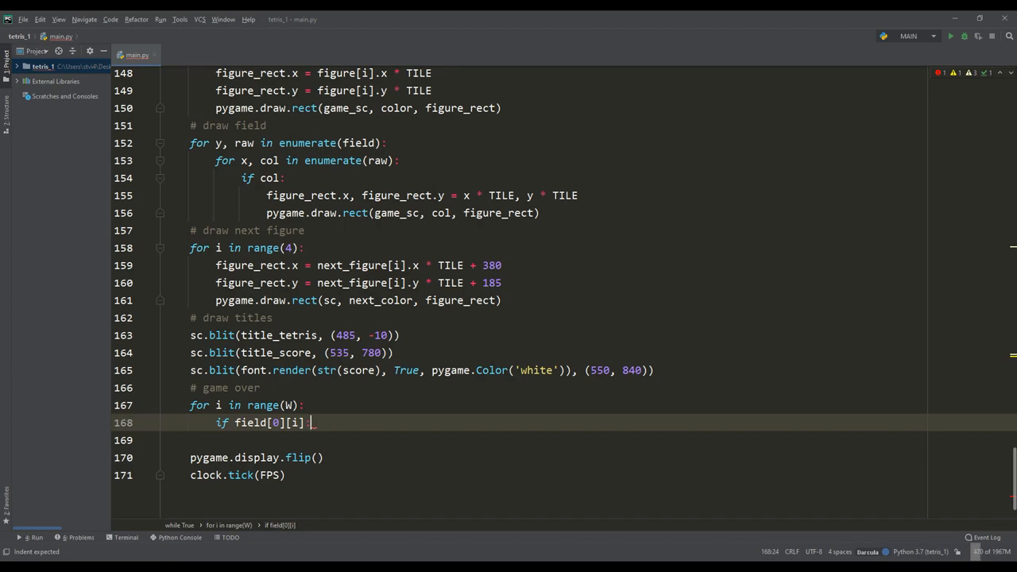
type("set_record(record, score)")
type("pygame.draw.rect(")
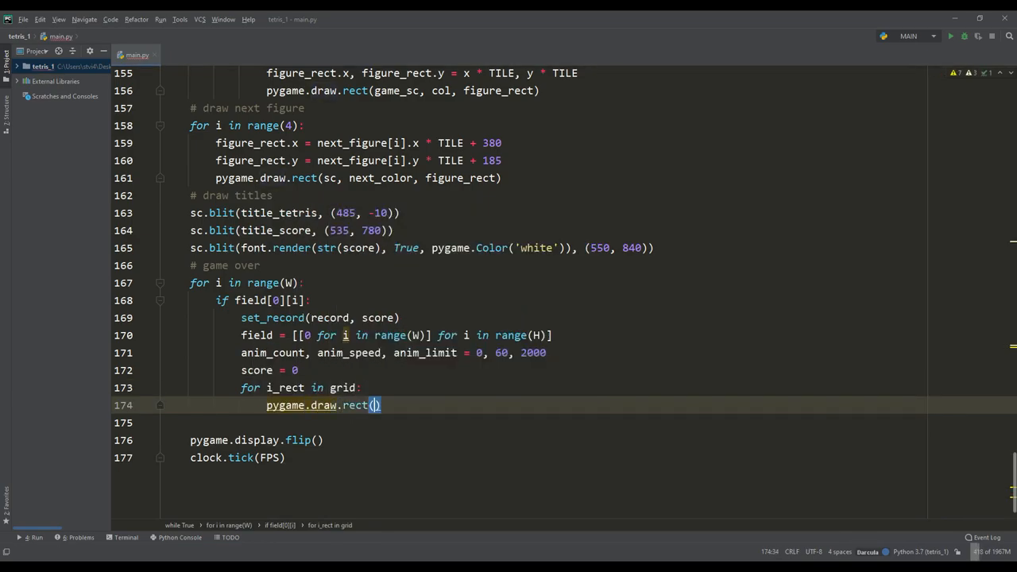
type("game_sc, get_color(), i_rect")
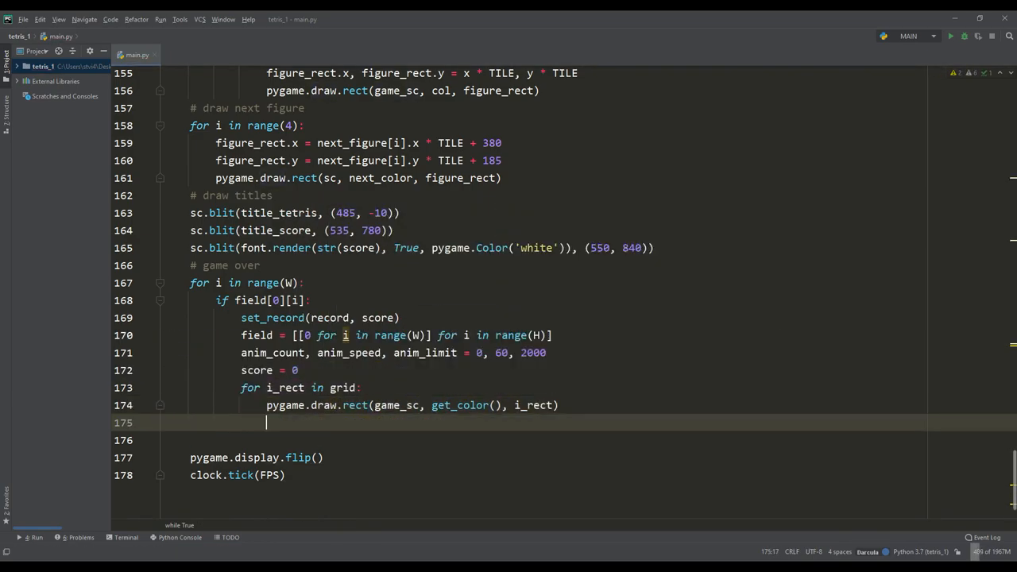
type("py")
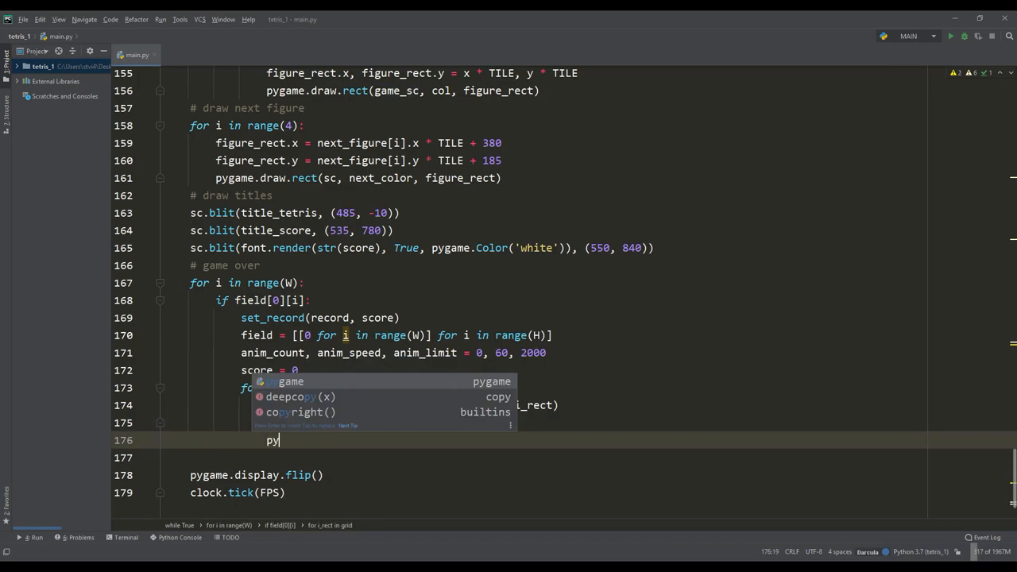